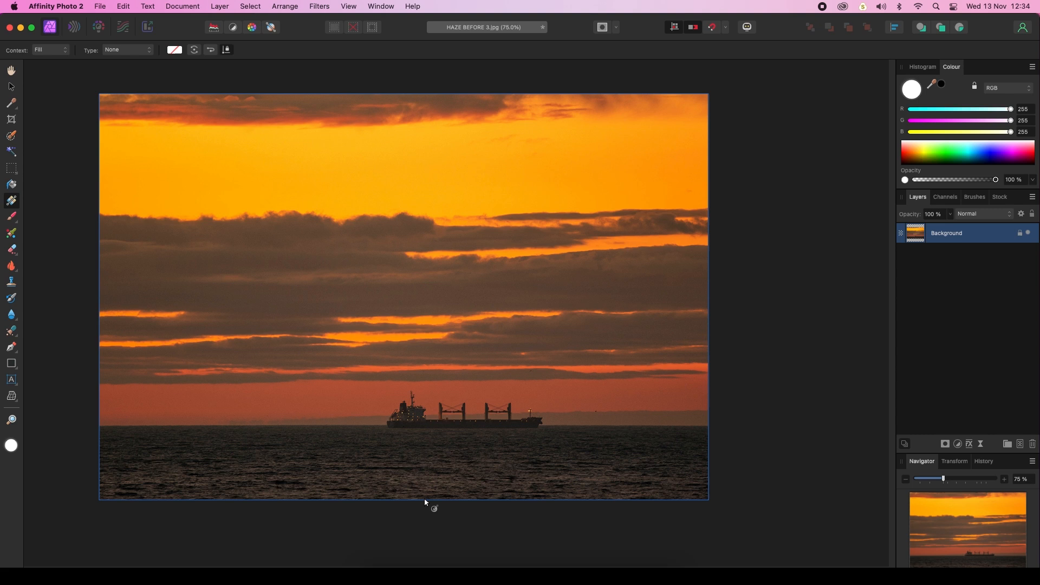
# Add an empty pixel layer above the Background photo.
pyautogui.click(11, 70)
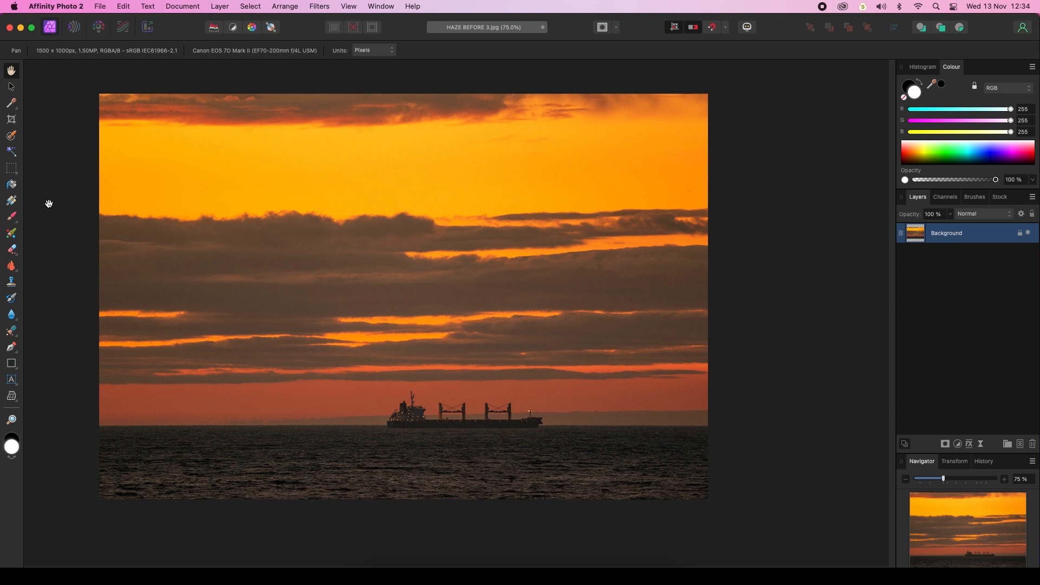
pyautogui.moveTo(73, 83)
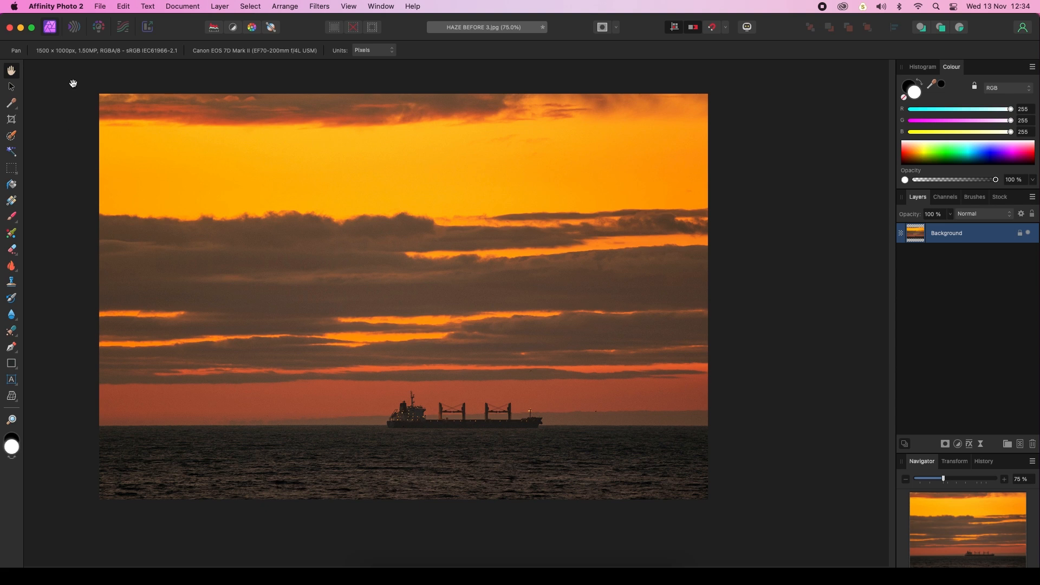
pyautogui.moveTo(50, 27)
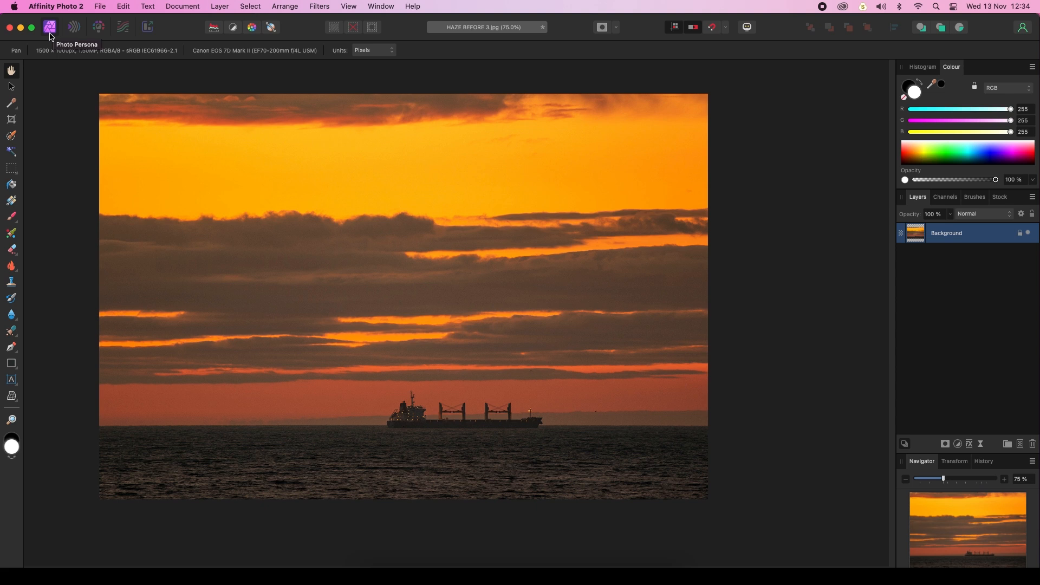
pyautogui.moveTo(59, 32)
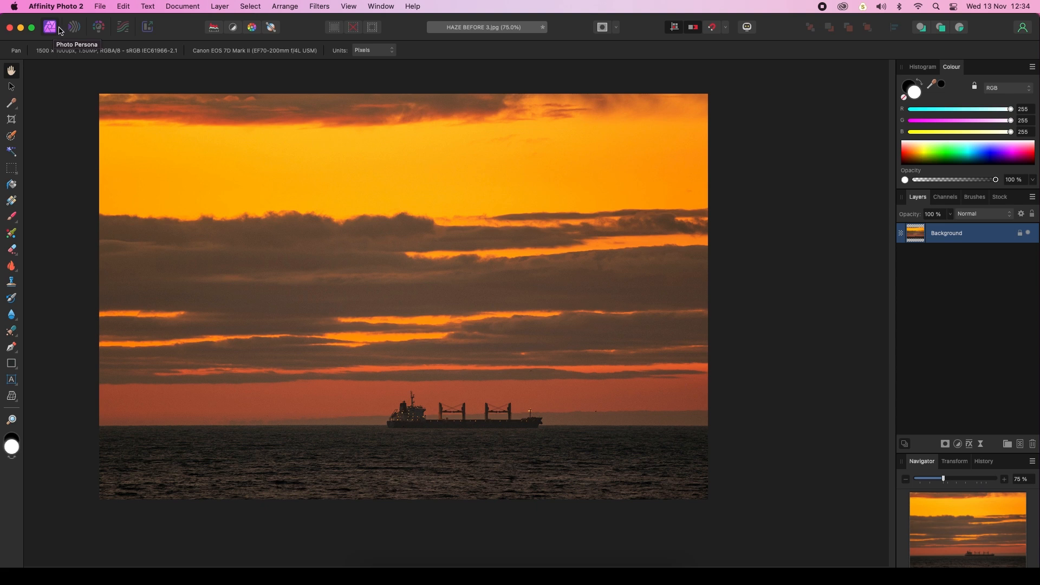
pyautogui.moveTo(62, 42)
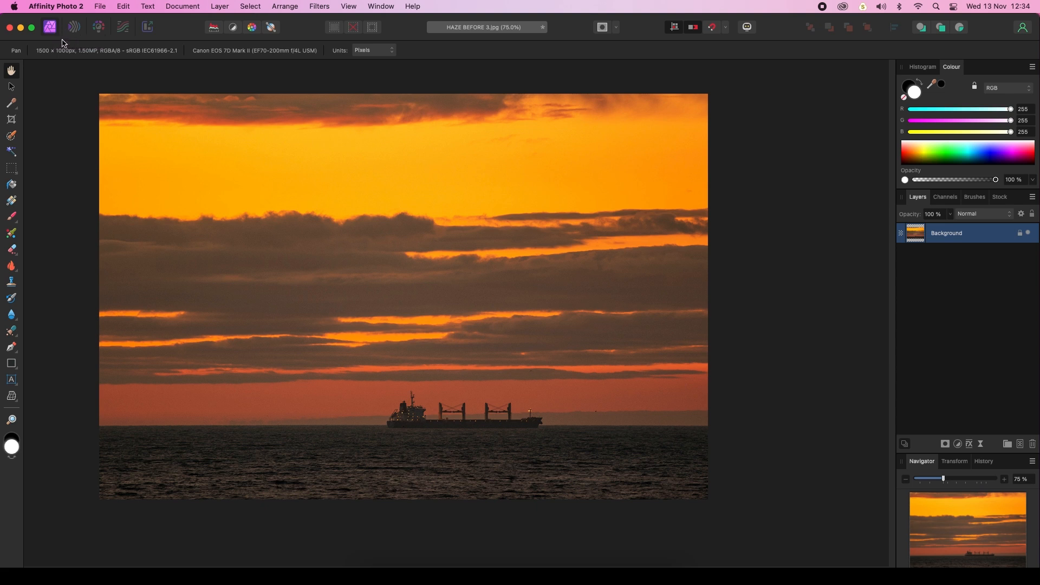
pyautogui.moveTo(295, 241)
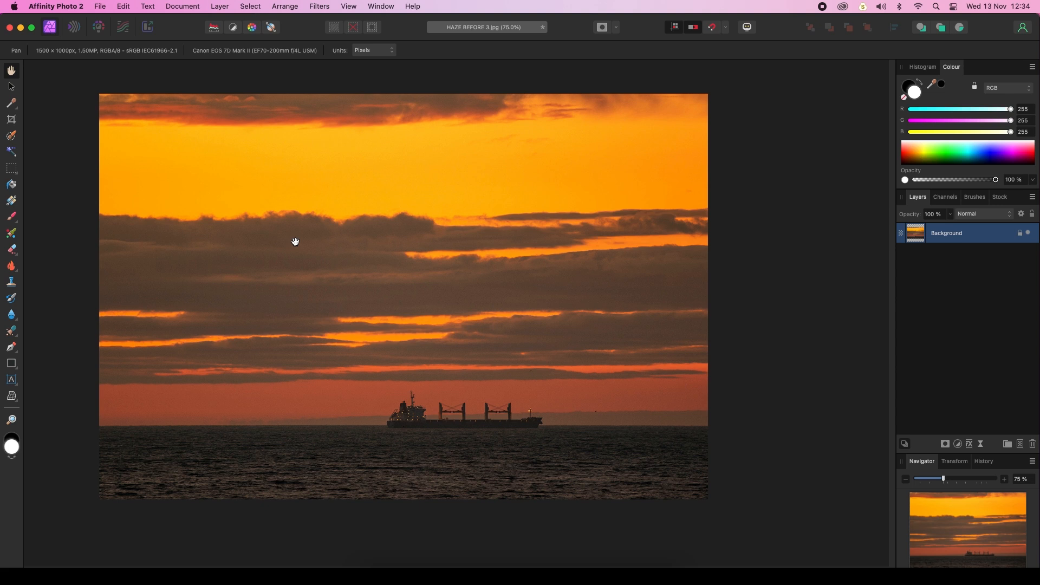
pyautogui.moveTo(897, 360)
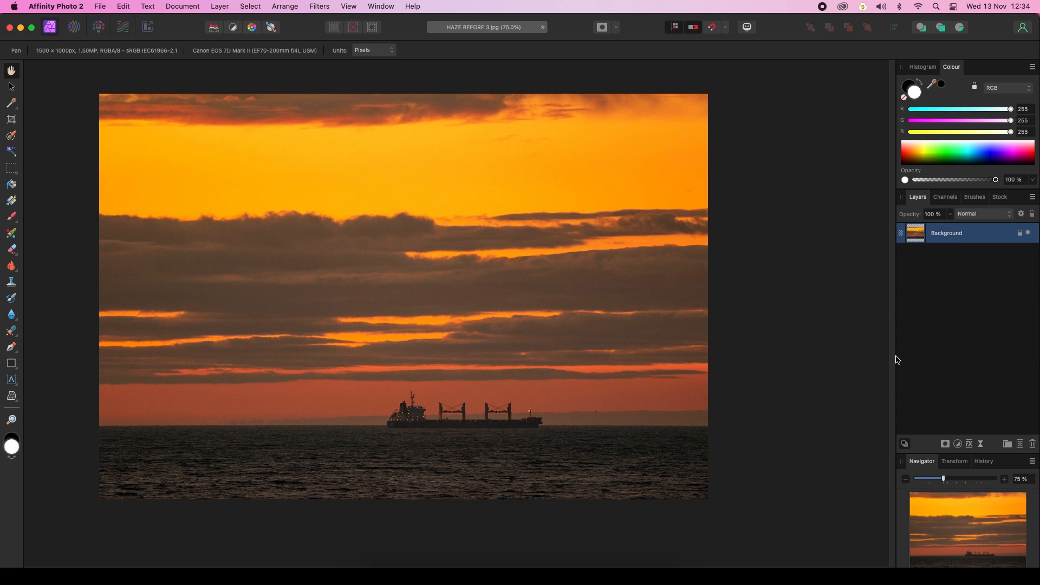
pyautogui.moveTo(1019, 446)
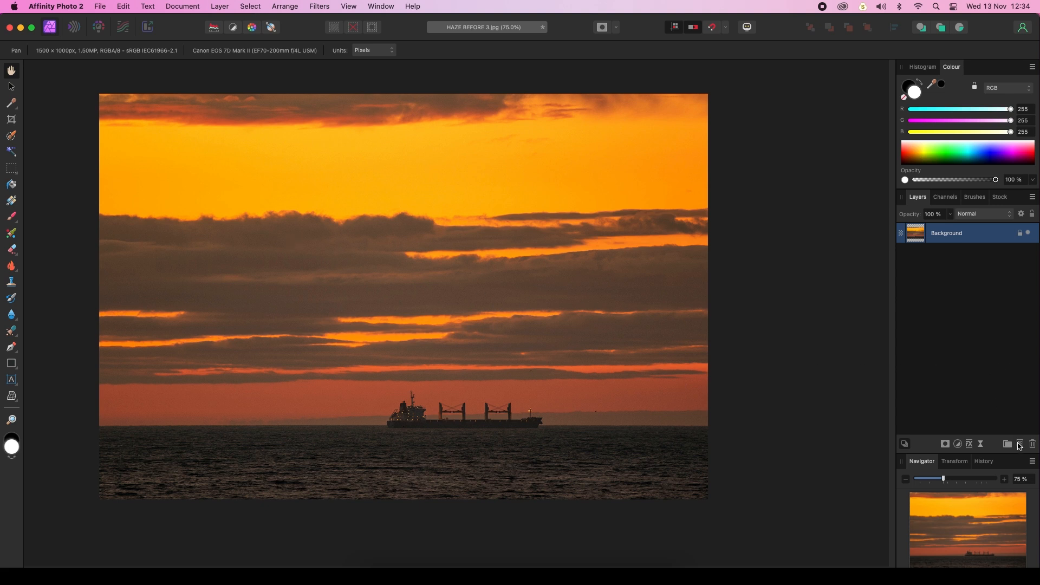
pyautogui.moveTo(1019, 443)
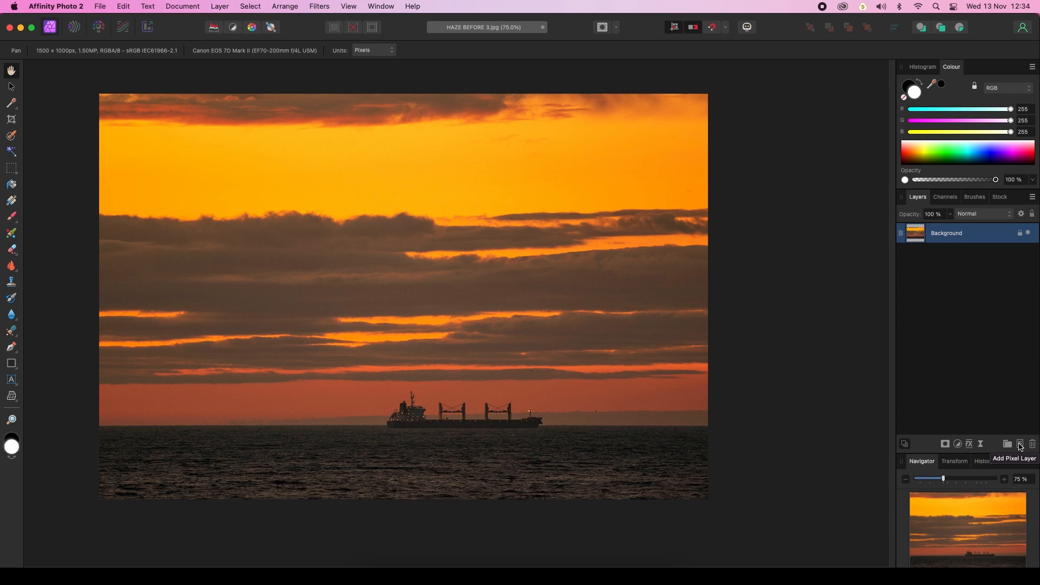
pyautogui.click(1020, 444)
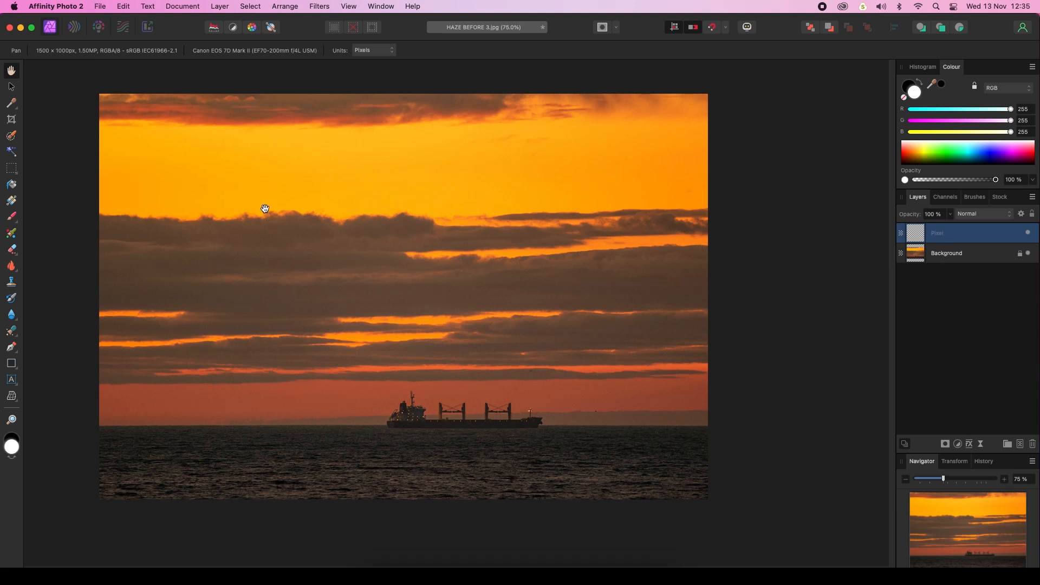
pyautogui.moveTo(13, 245)
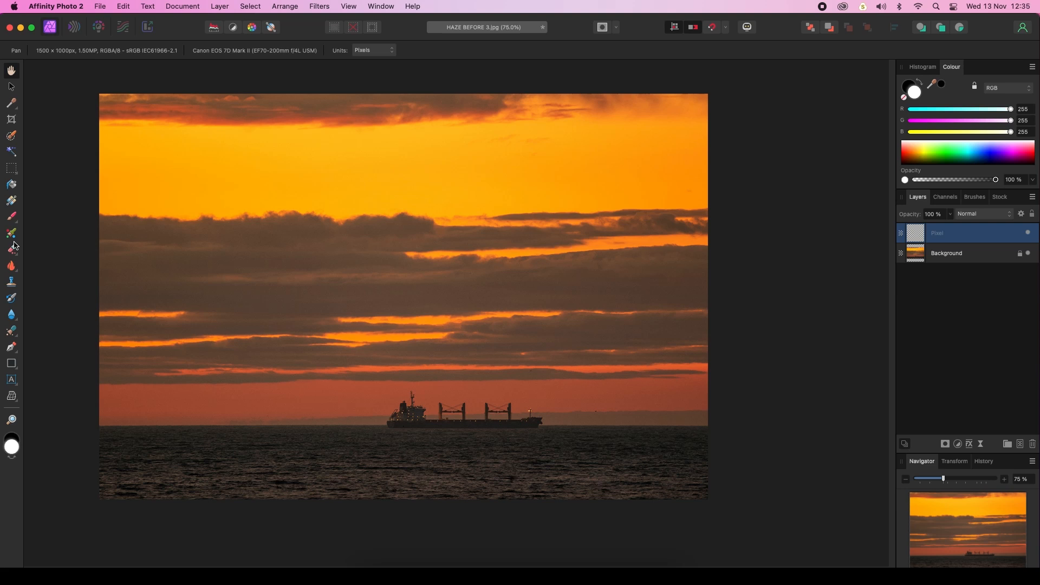
pyautogui.moveTo(11, 213)
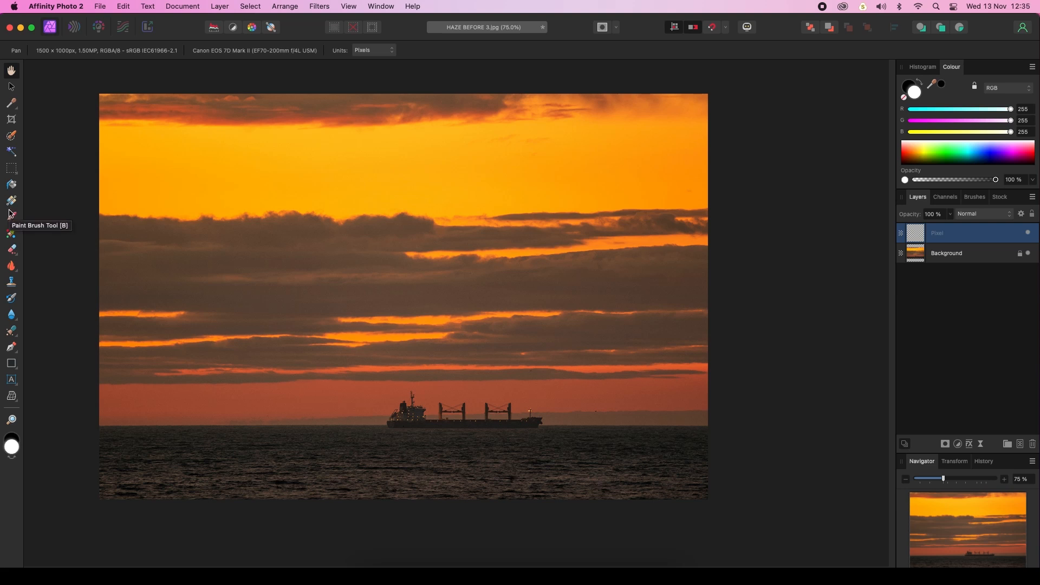
pyautogui.moveTo(12, 235)
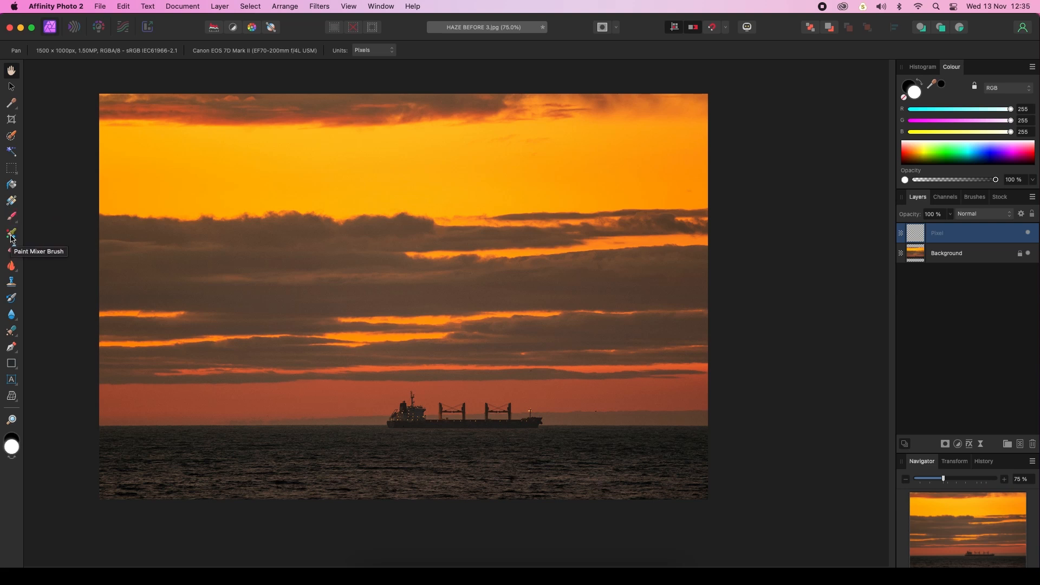
pyautogui.moveTo(12, 201)
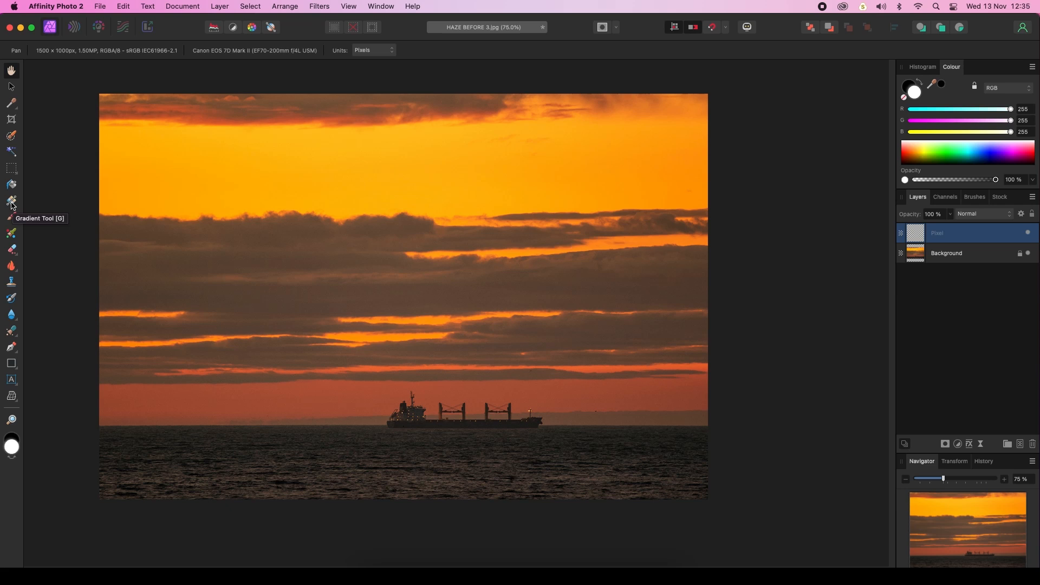
# Activate the Gradient Tool and bring up the gradient Type list.
pyautogui.click(11, 202)
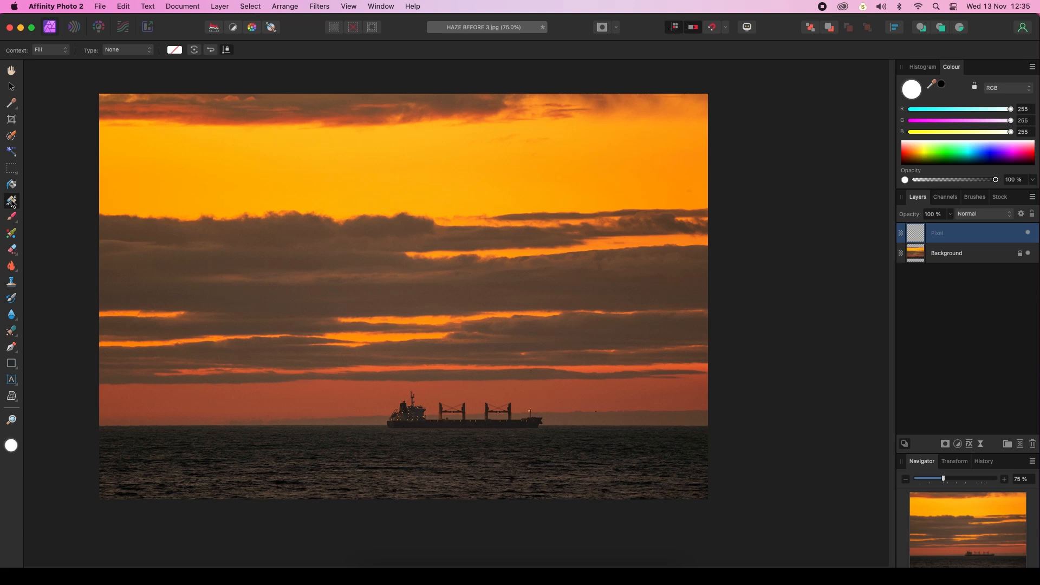
pyautogui.moveTo(120, 56)
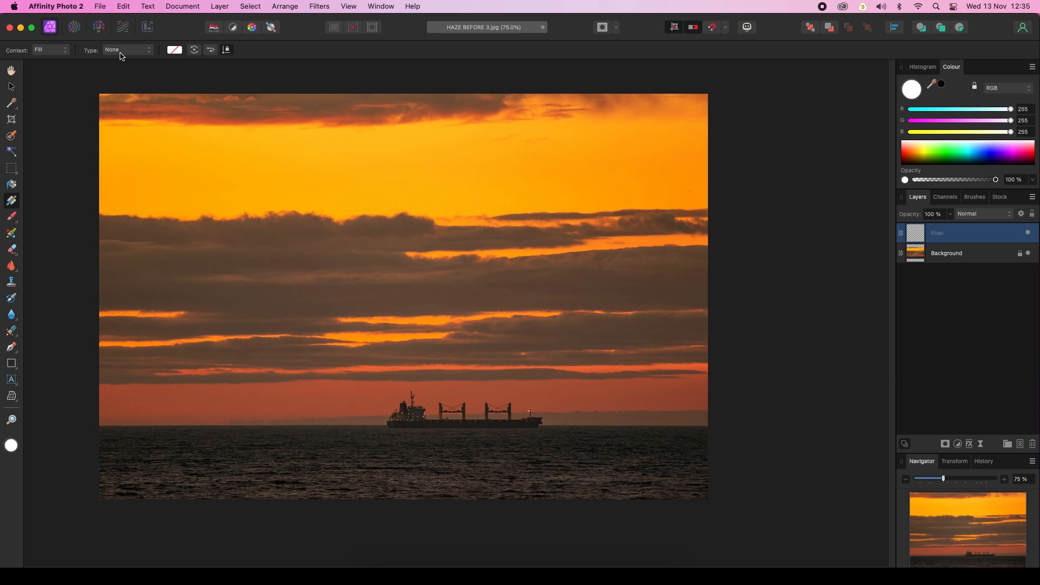
pyautogui.click(127, 50)
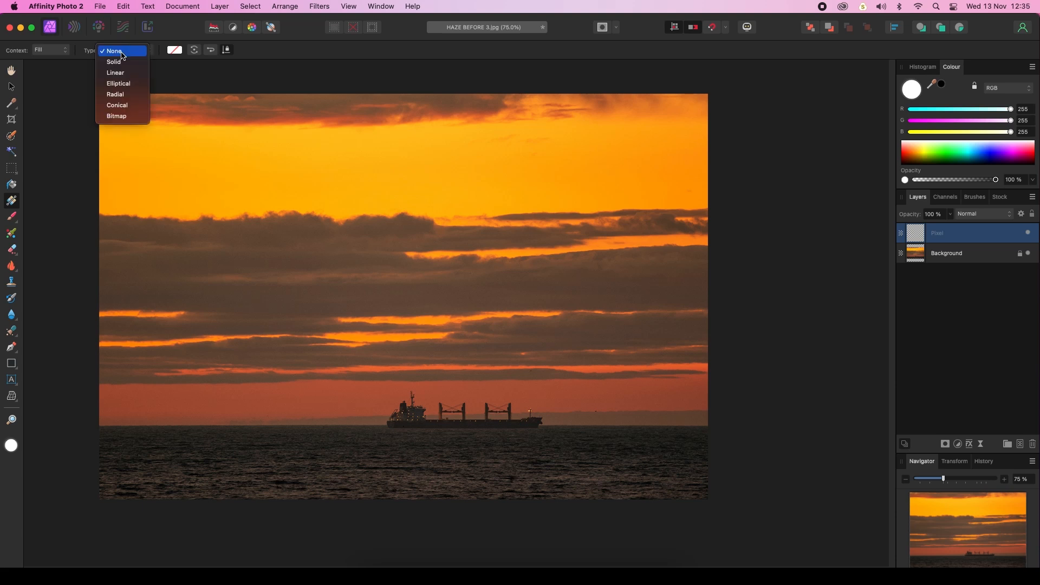
pyautogui.moveTo(115, 72)
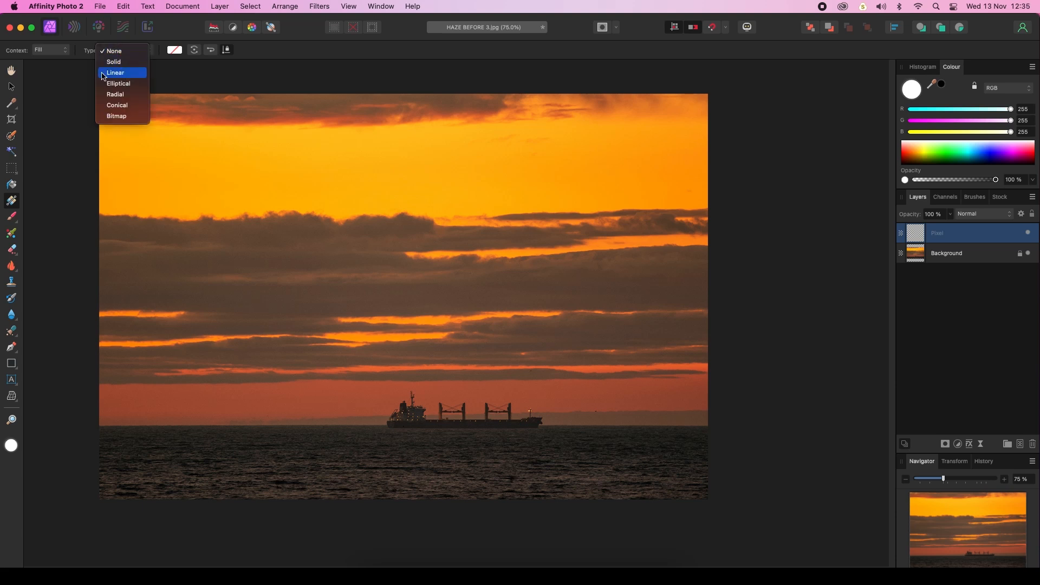
# Choose Linear as the gradient type.
pyautogui.click(115, 72)
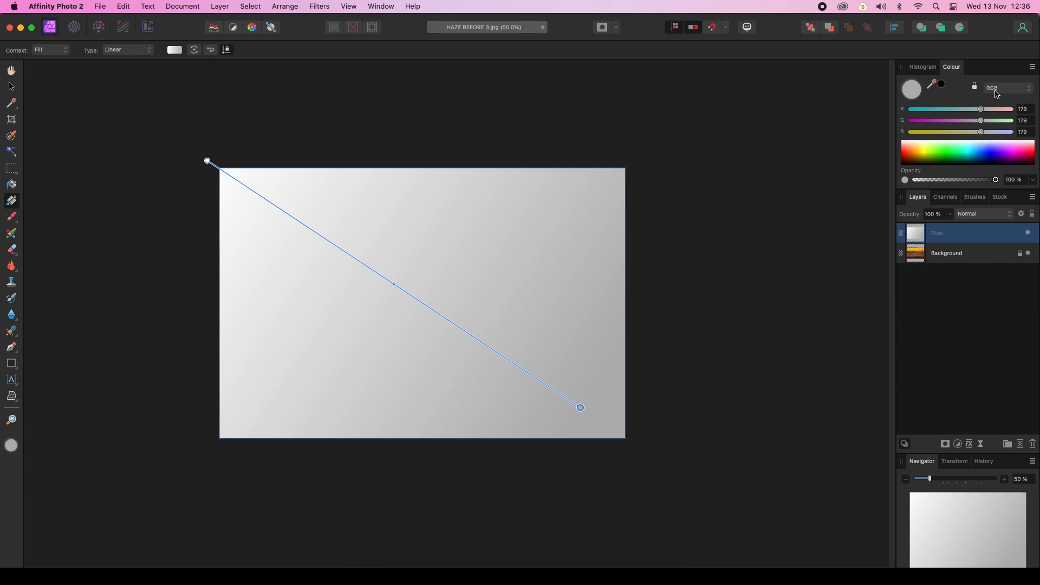
pyautogui.moveTo(990, 94)
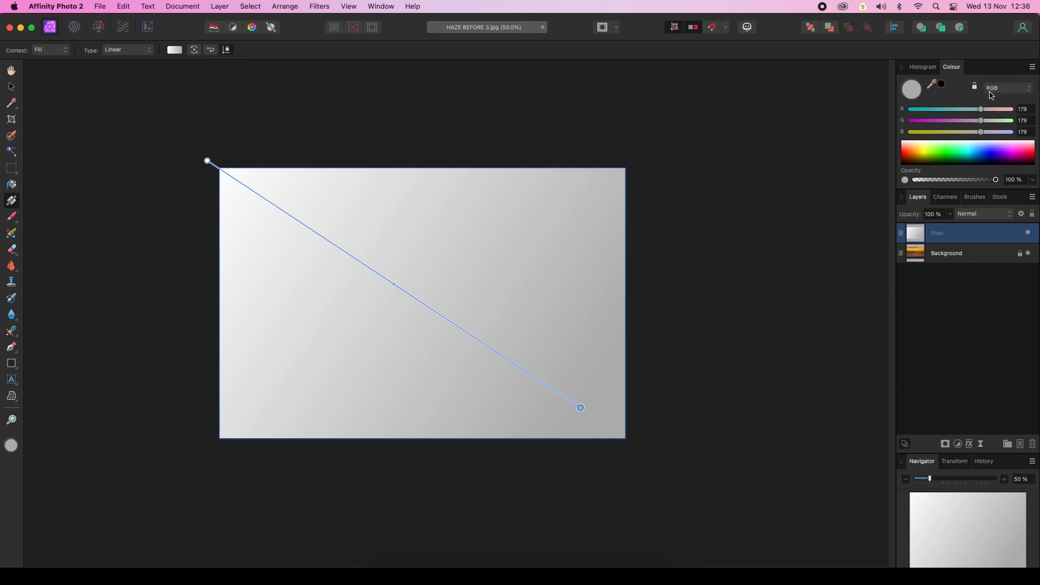
pyautogui.moveTo(923, 157)
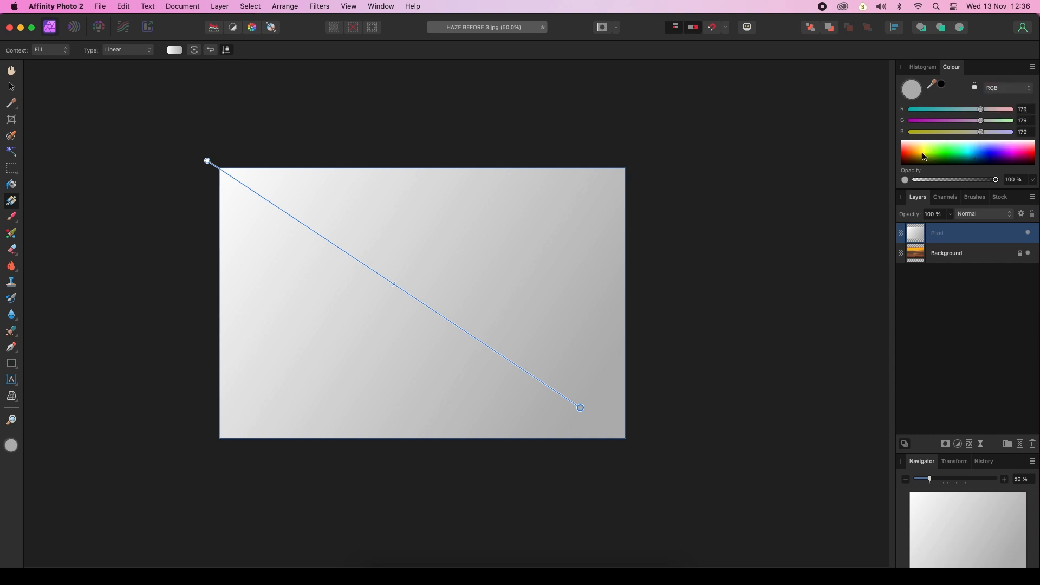
# Set the gradient's end stop to a strong orange in the Colour panel.
pyautogui.click(915, 151)
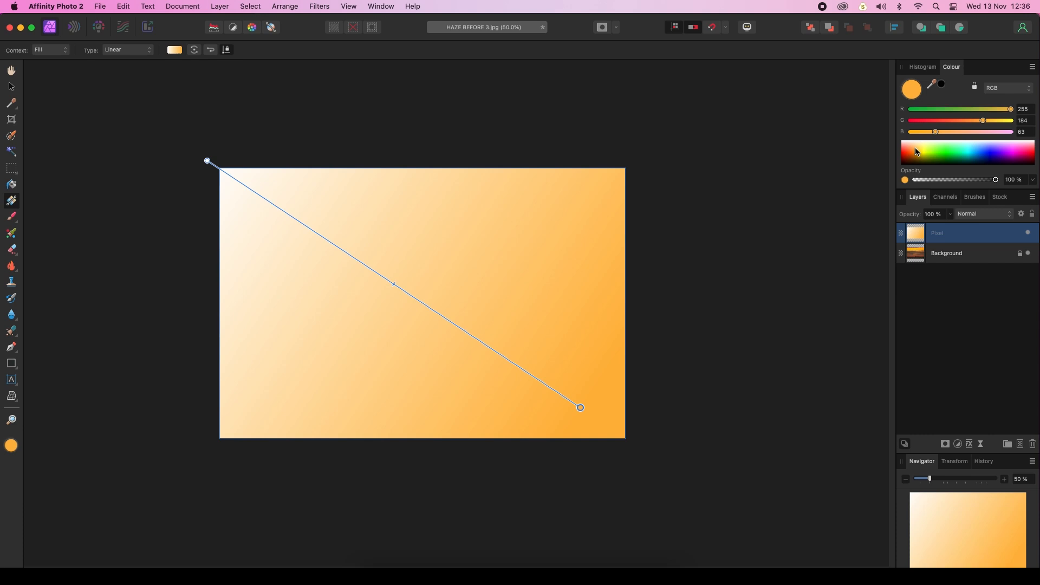
pyautogui.click(916, 151)
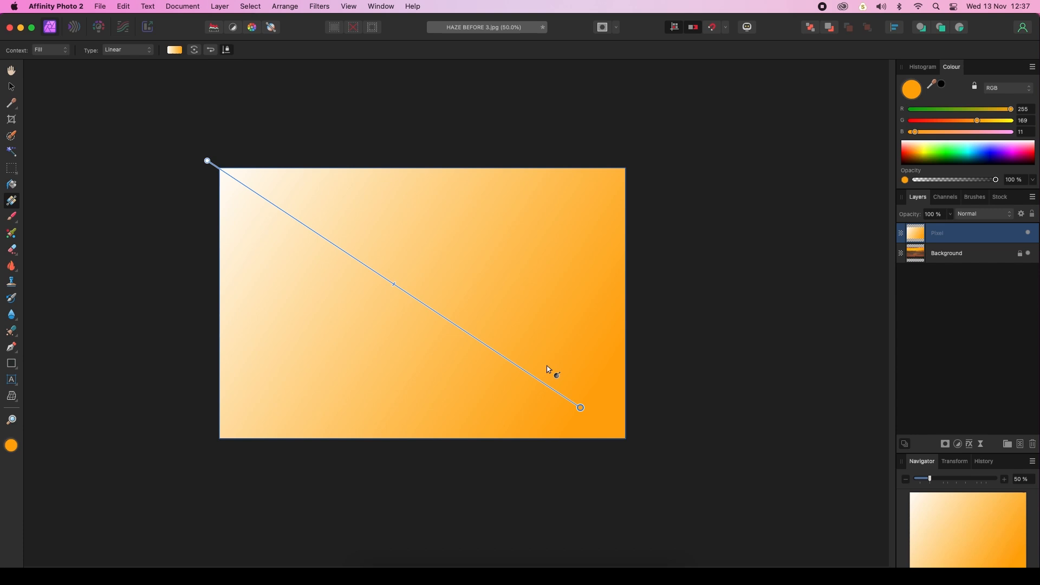
pyautogui.moveTo(599, 414)
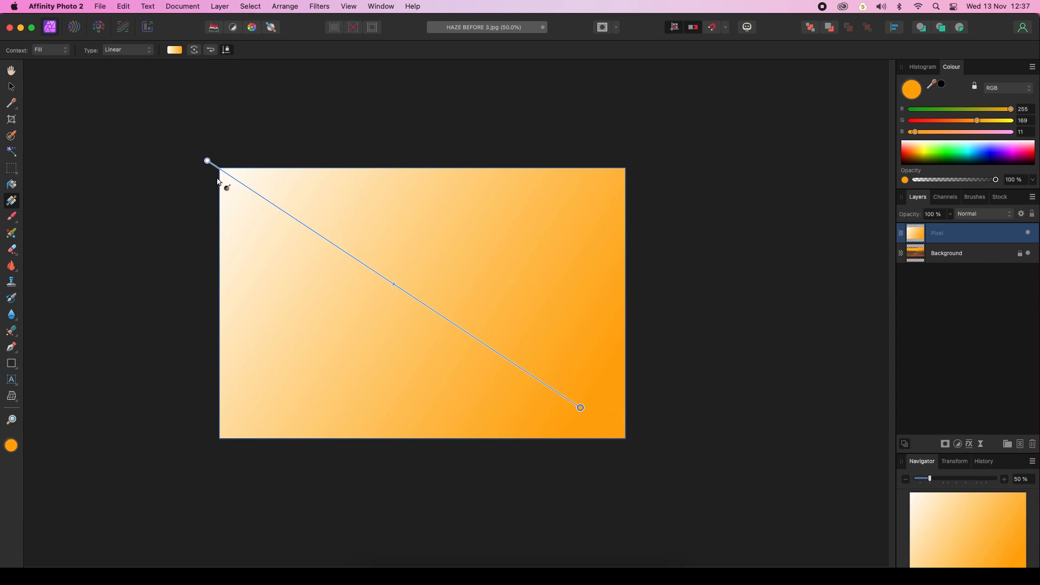
pyautogui.moveTo(222, 181)
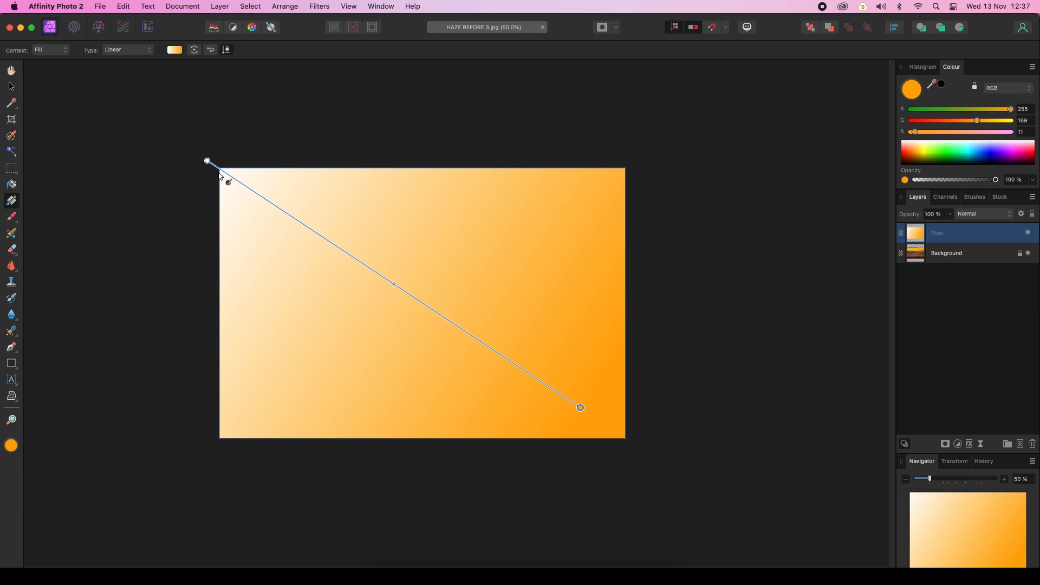
pyautogui.moveTo(210, 56)
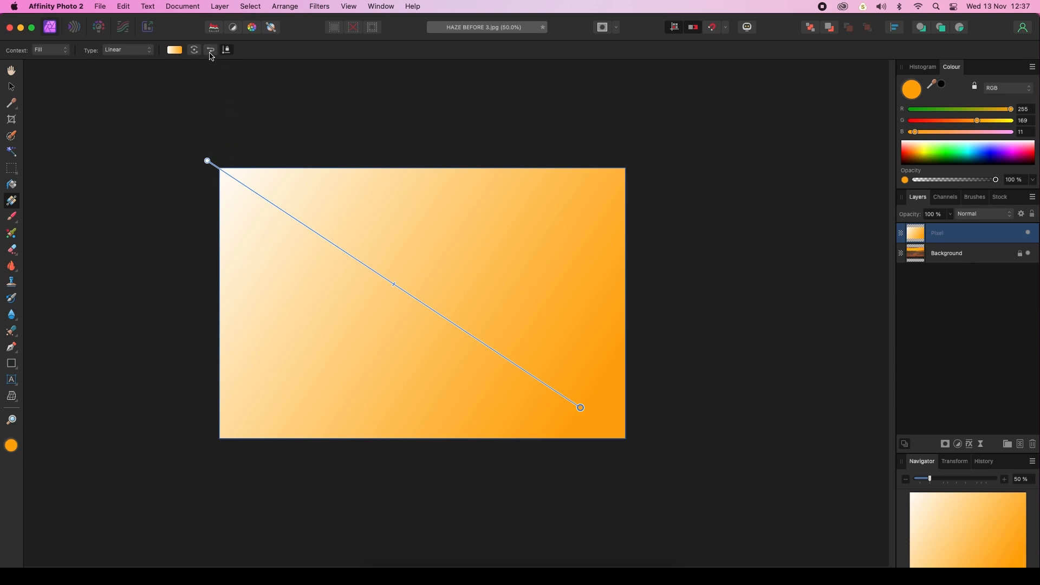
pyautogui.moveTo(210, 50)
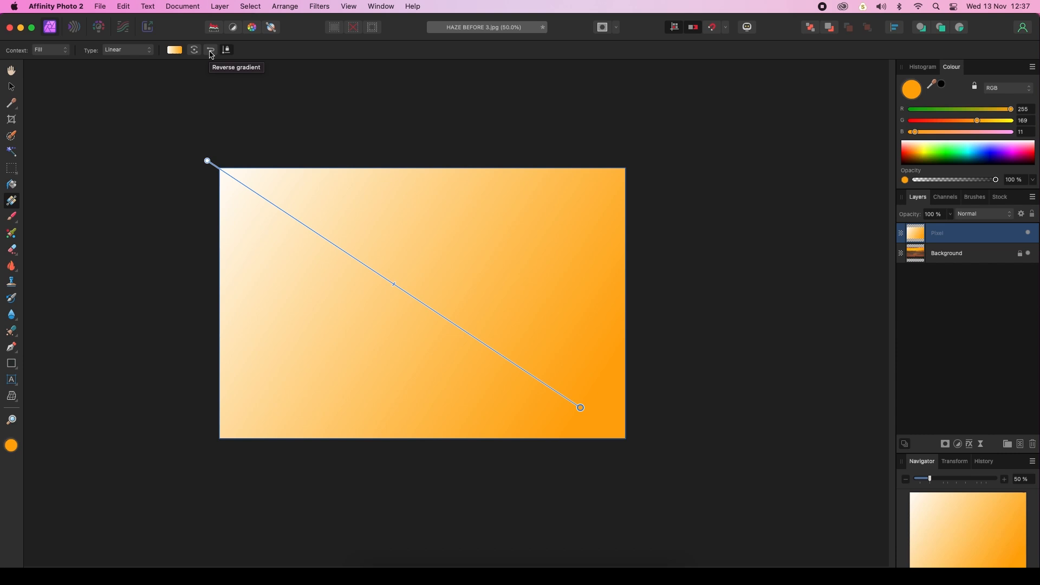
# Reverse the gradient so orange starts top-left, and set the layer blend mode to Soft Light.
pyautogui.click(210, 49)
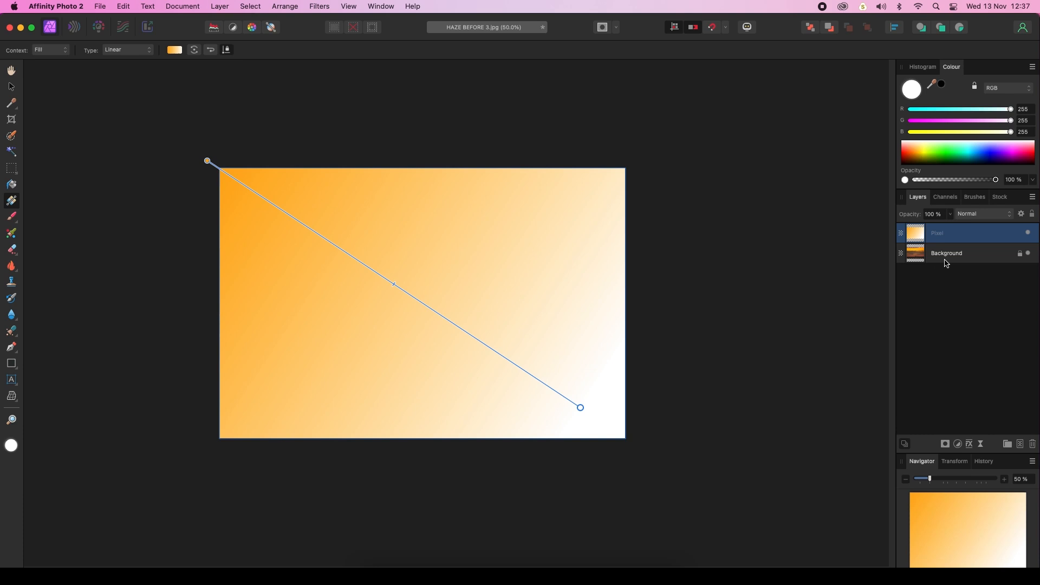
pyautogui.click(981, 213)
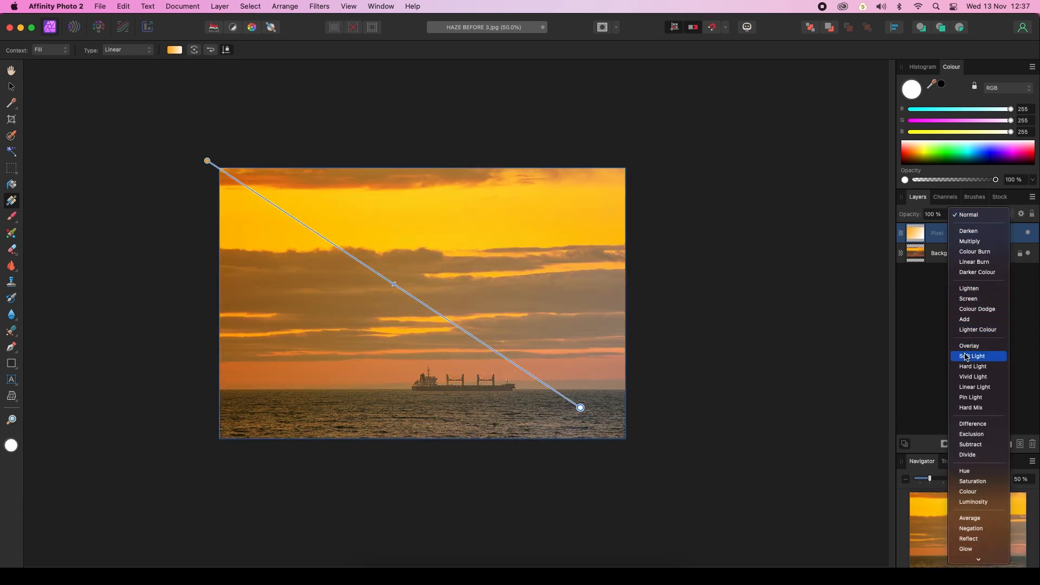
pyautogui.click(972, 356)
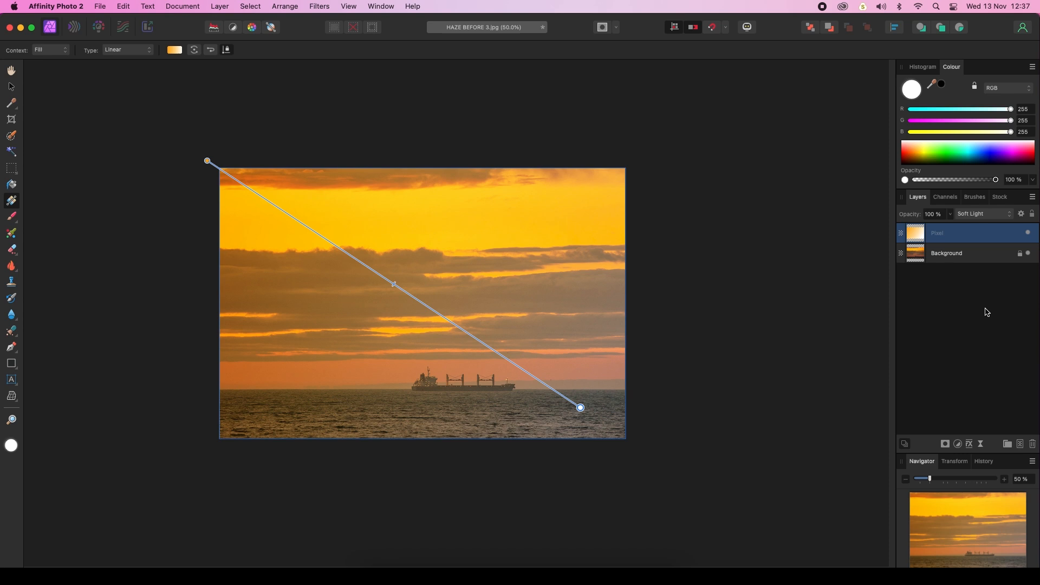
pyautogui.moveTo(1028, 237)
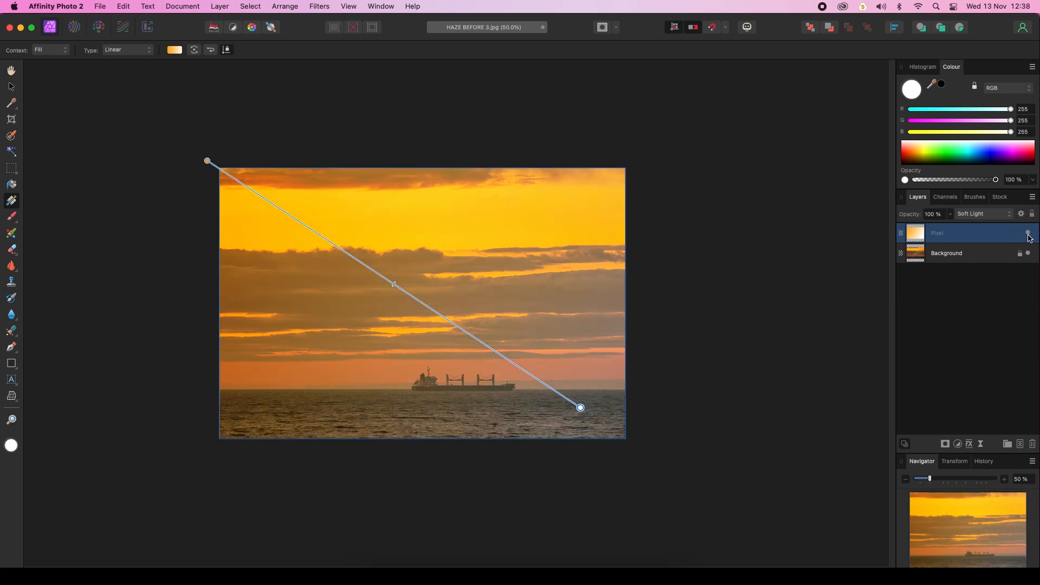
pyautogui.moveTo(577, 325)
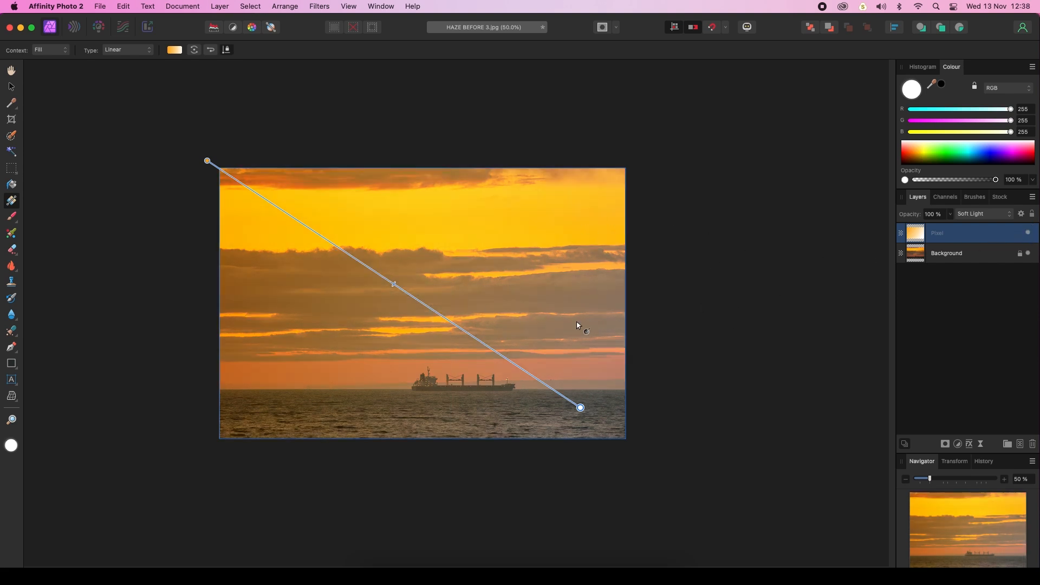
pyautogui.moveTo(537, 322)
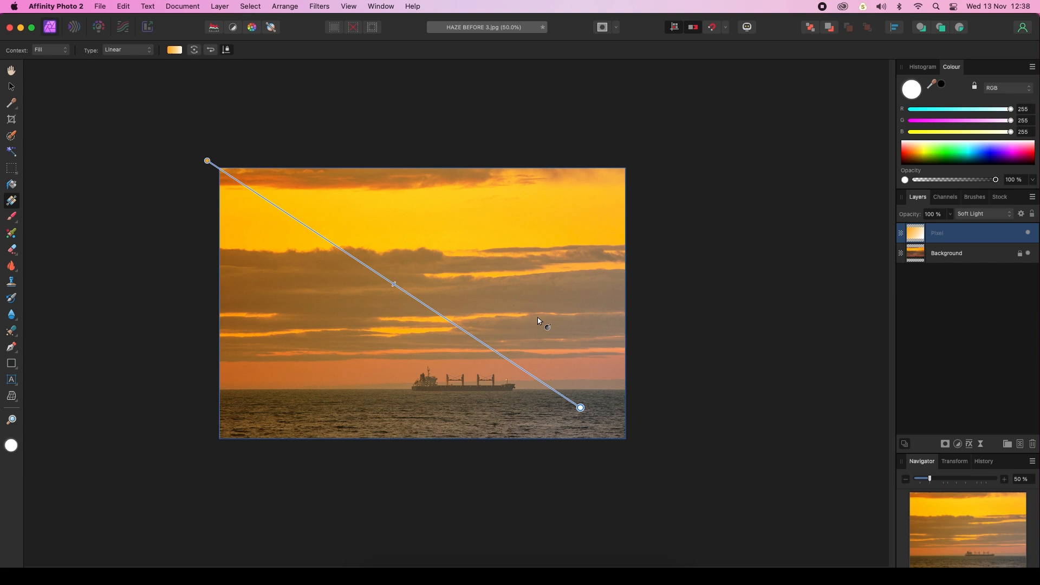
pyautogui.click(11, 70)
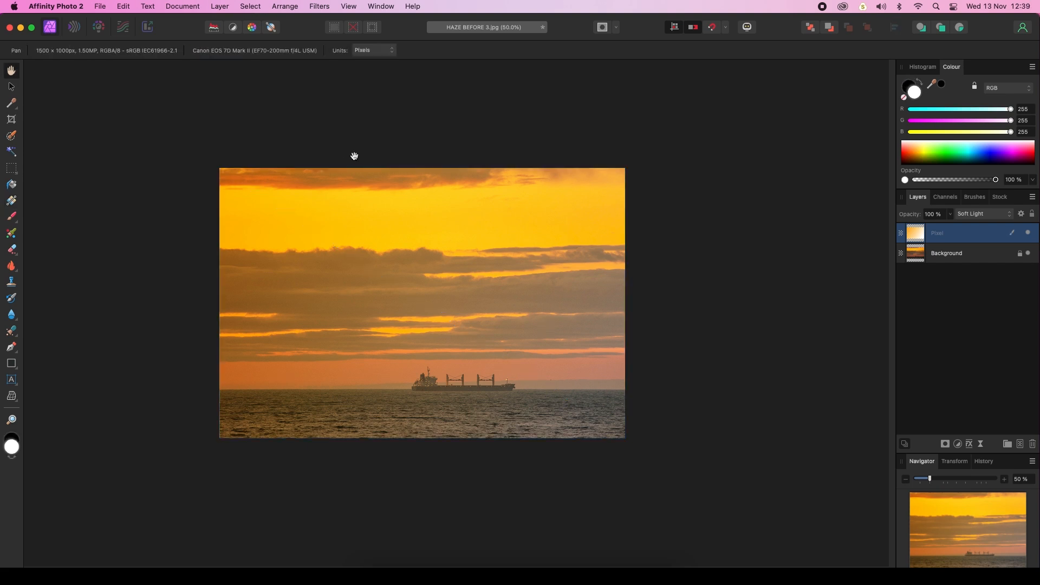
pyautogui.moveTo(846, 228)
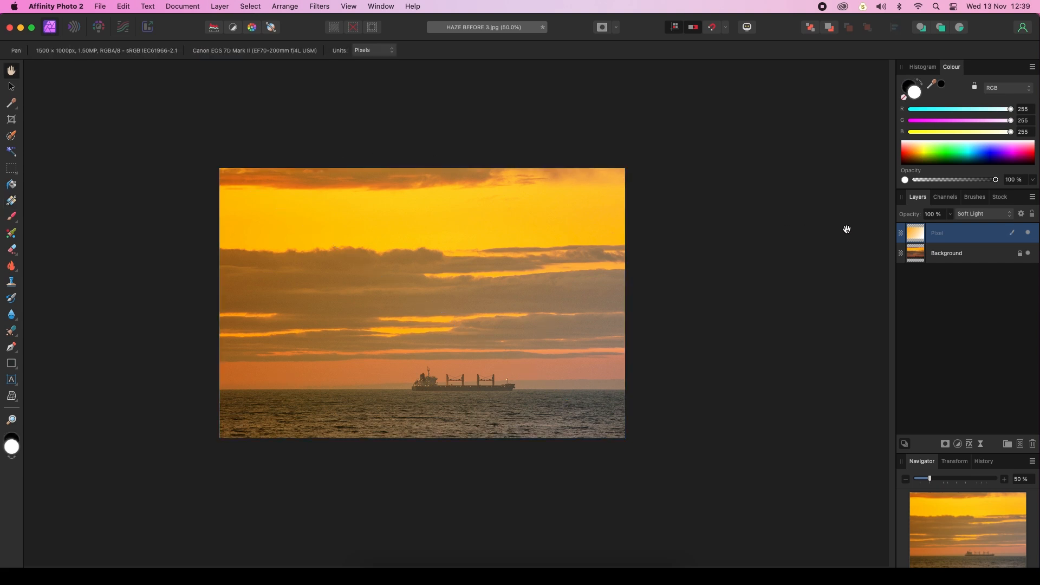
pyautogui.moveTo(951, 219)
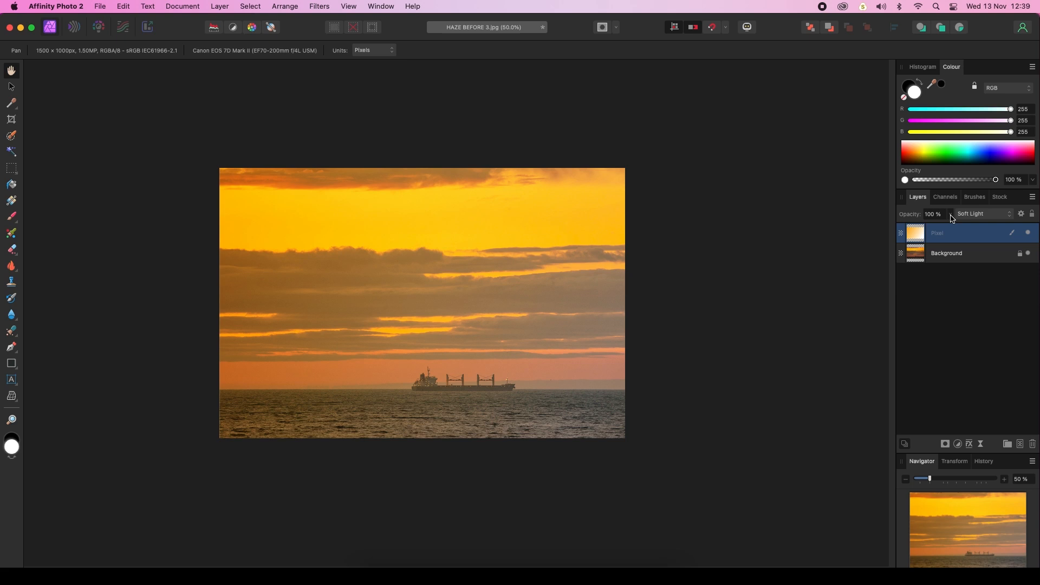
pyautogui.click(949, 213)
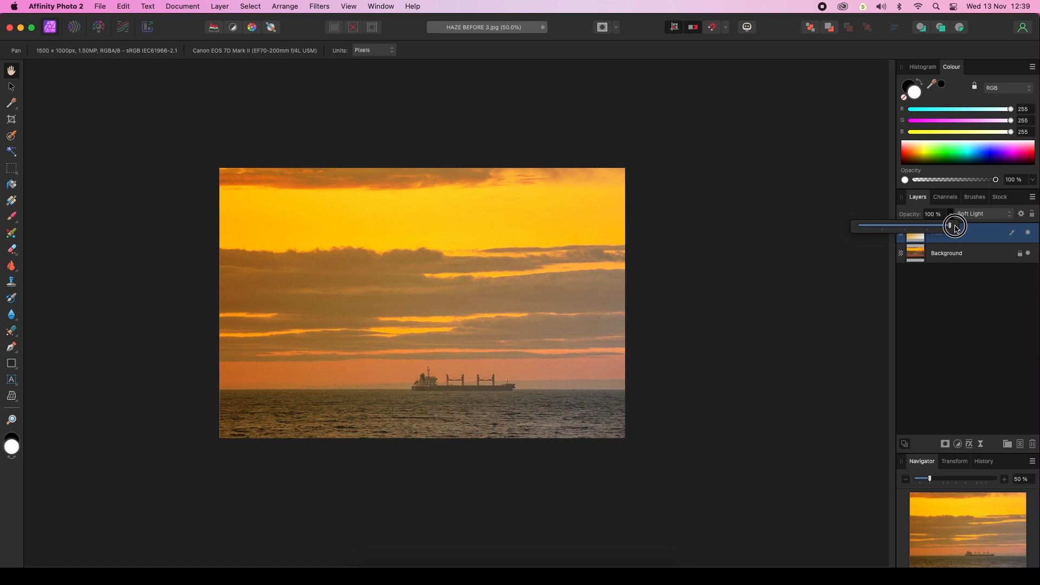
pyautogui.moveTo(919, 292)
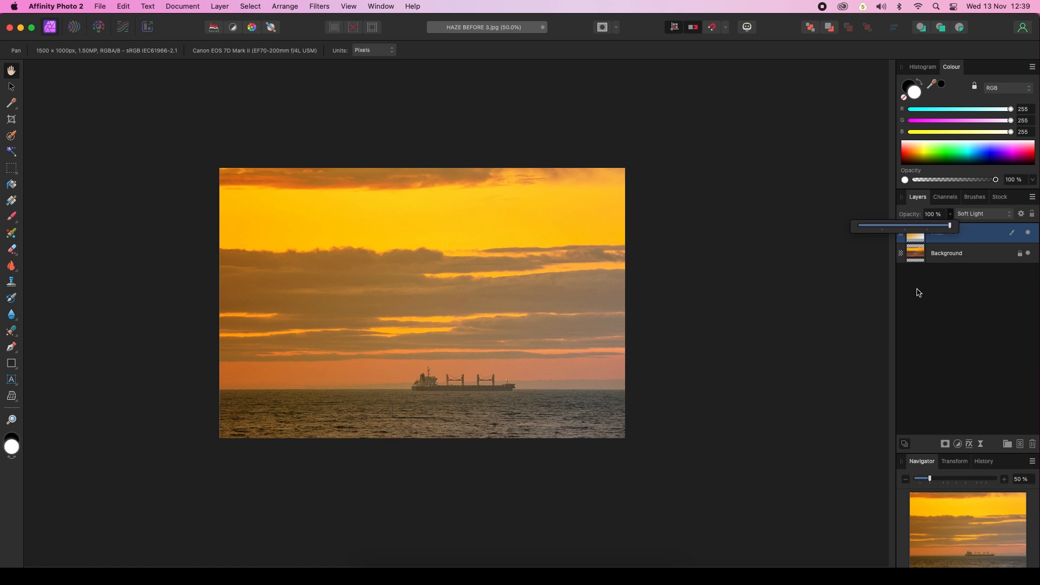
pyautogui.moveTo(846, 278)
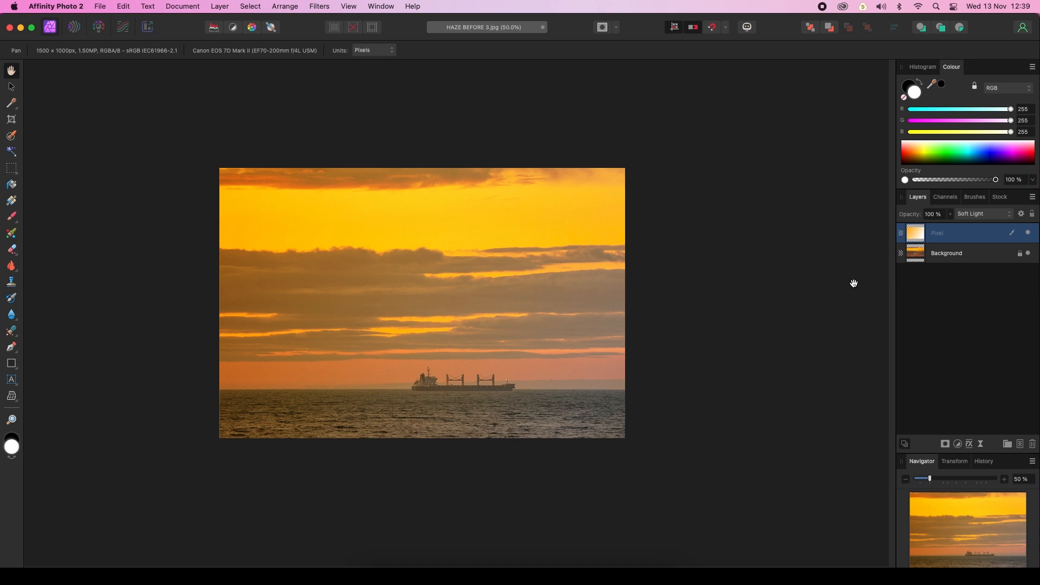
pyautogui.moveTo(928, 308)
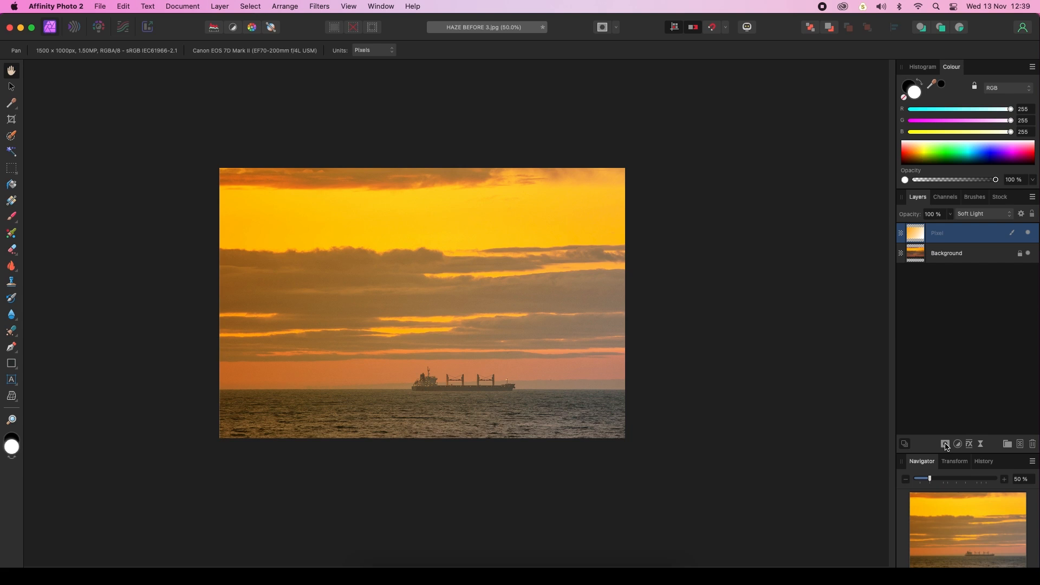
pyautogui.moveTo(945, 443)
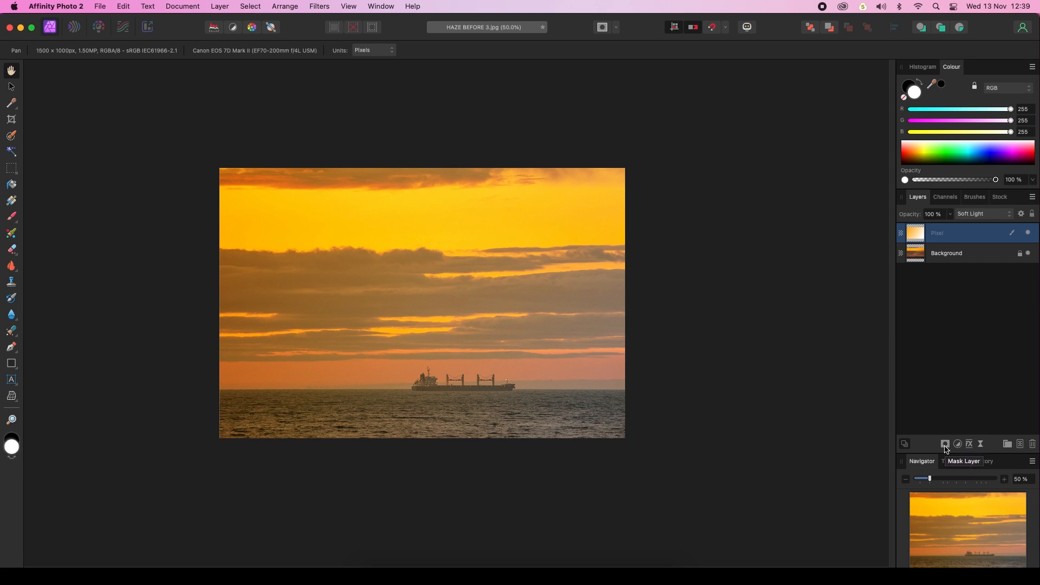
# Attach a white mask to the Soft Light orange haze layer.
pyautogui.click(945, 443)
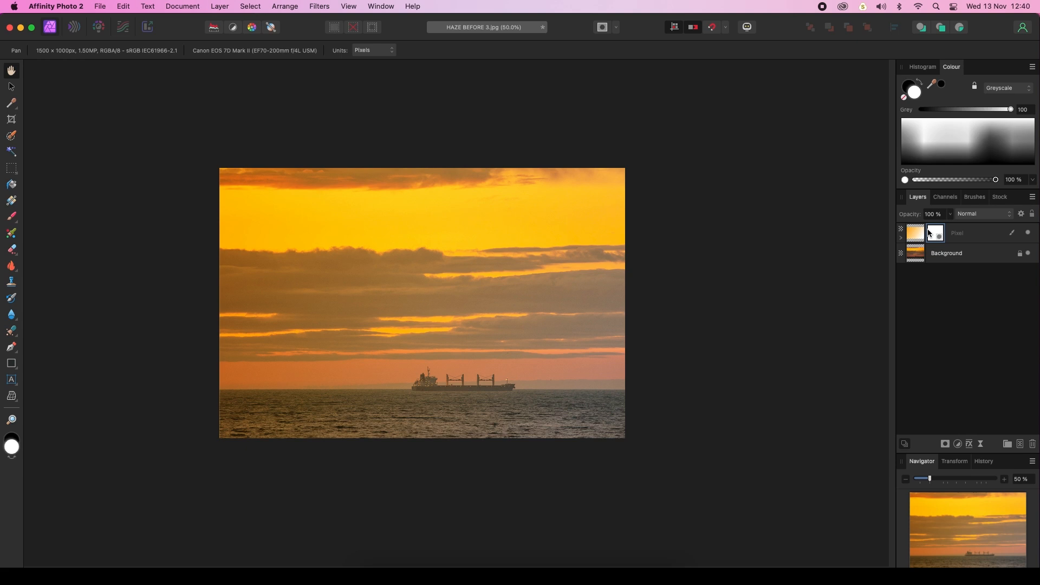
pyautogui.moveTo(292, 173)
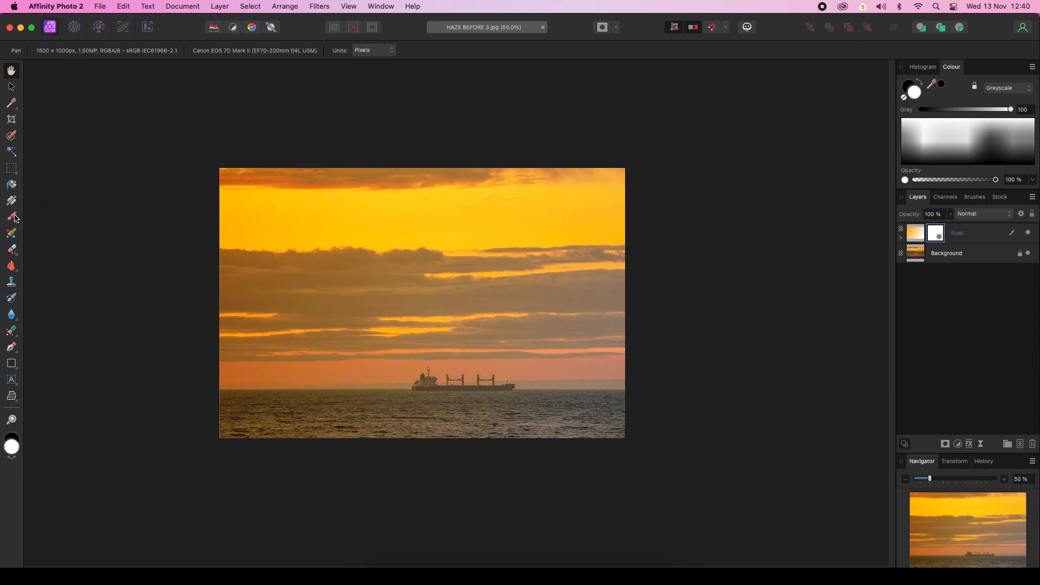
pyautogui.moveTo(11, 218)
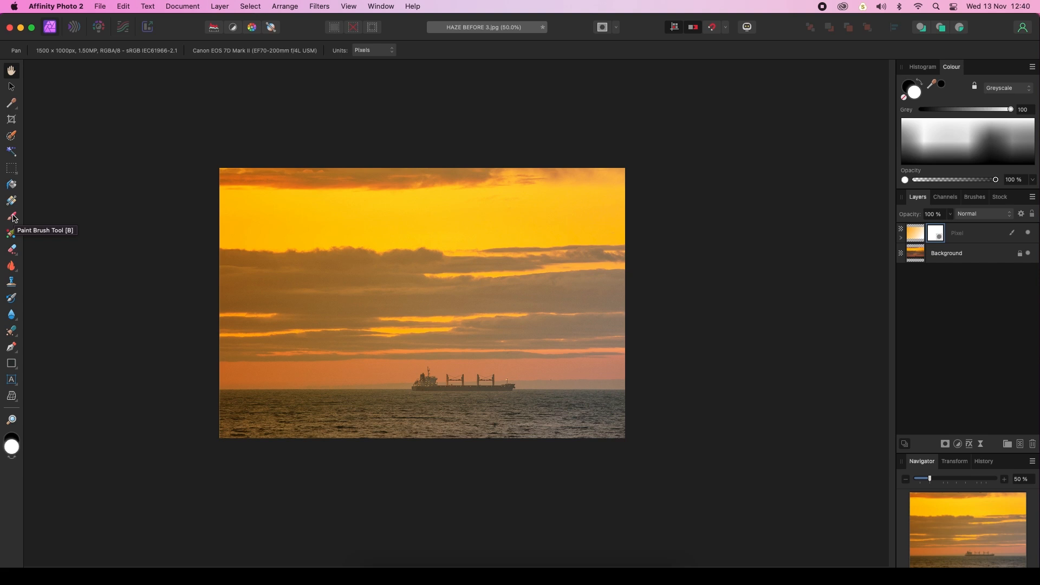
# Select the Paint Brush for the mask and lower its opacity to 58%.
pyautogui.click(12, 216)
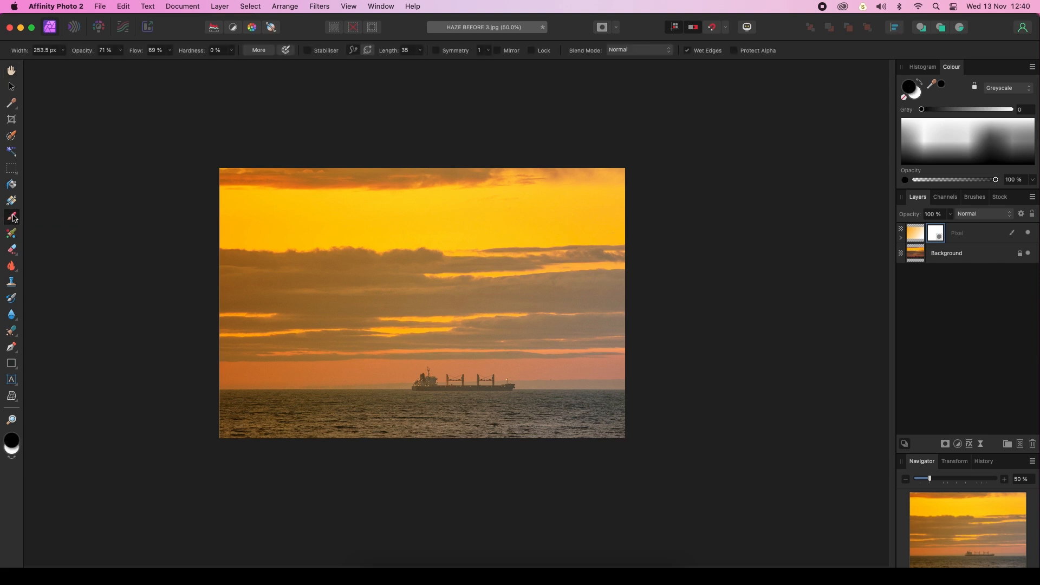
pyautogui.moveTo(799, 153)
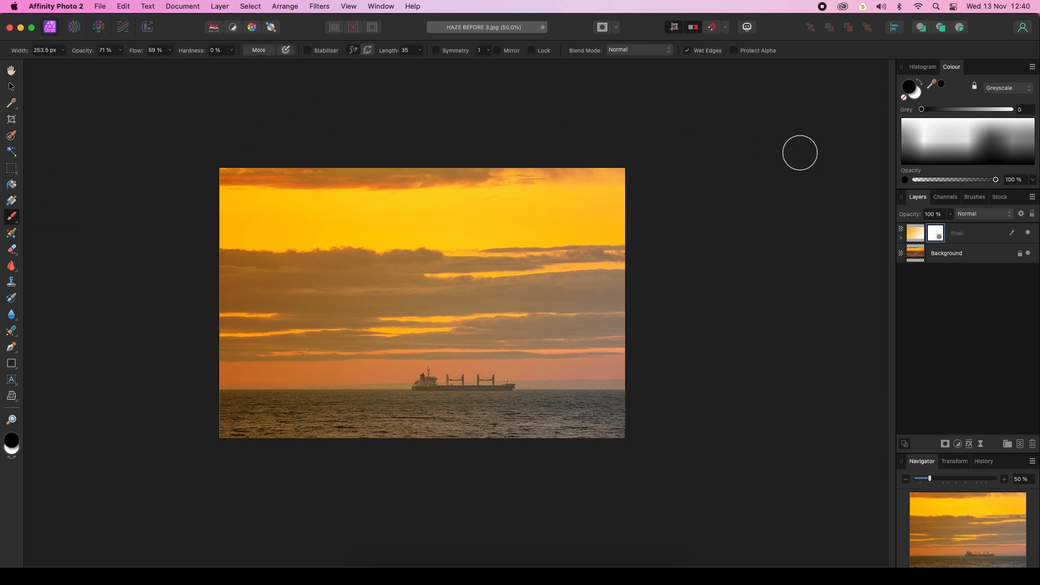
pyautogui.moveTo(233, 54)
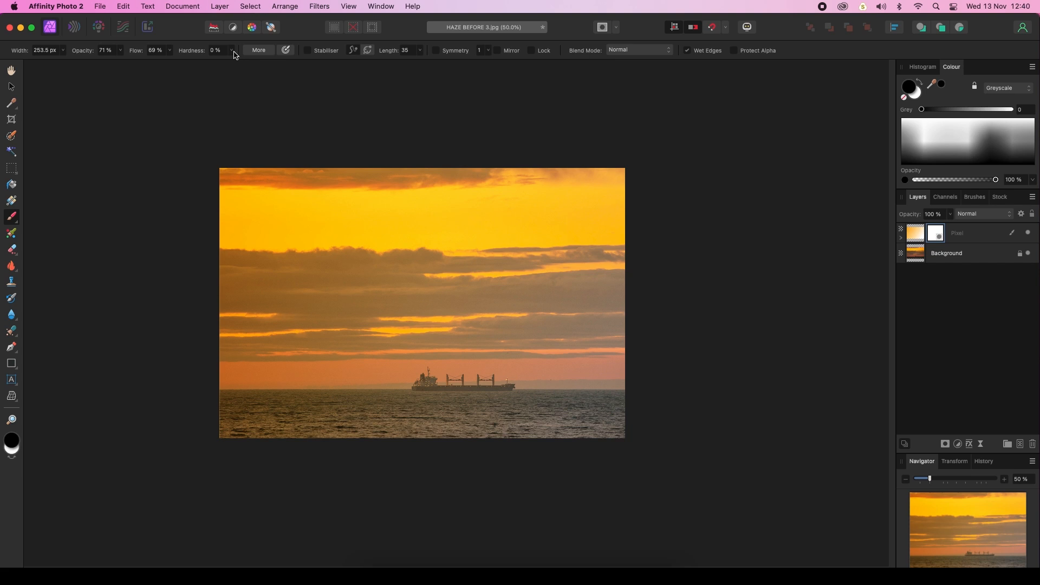
pyautogui.moveTo(123, 54)
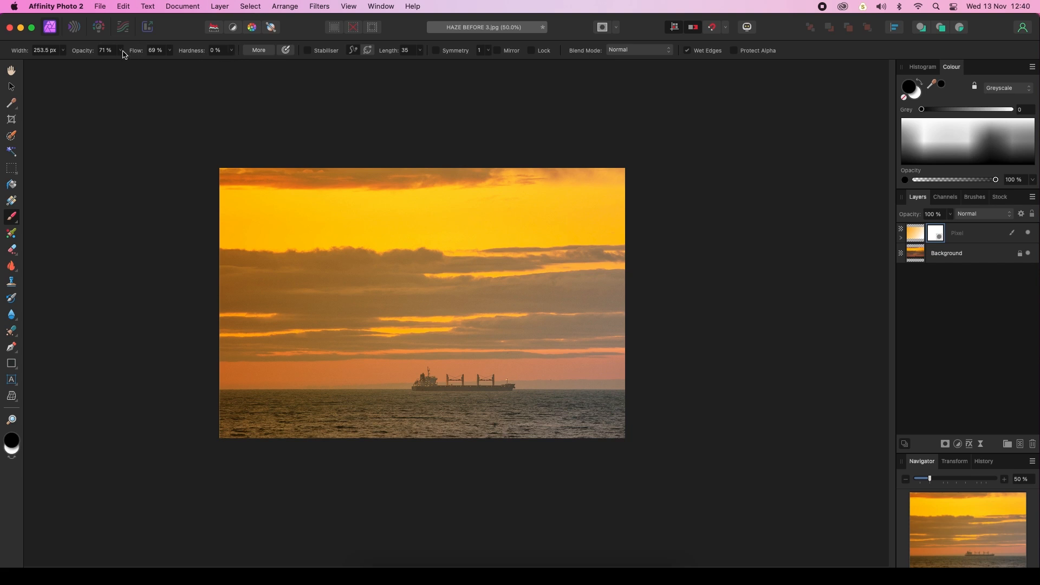
pyautogui.click(106, 50)
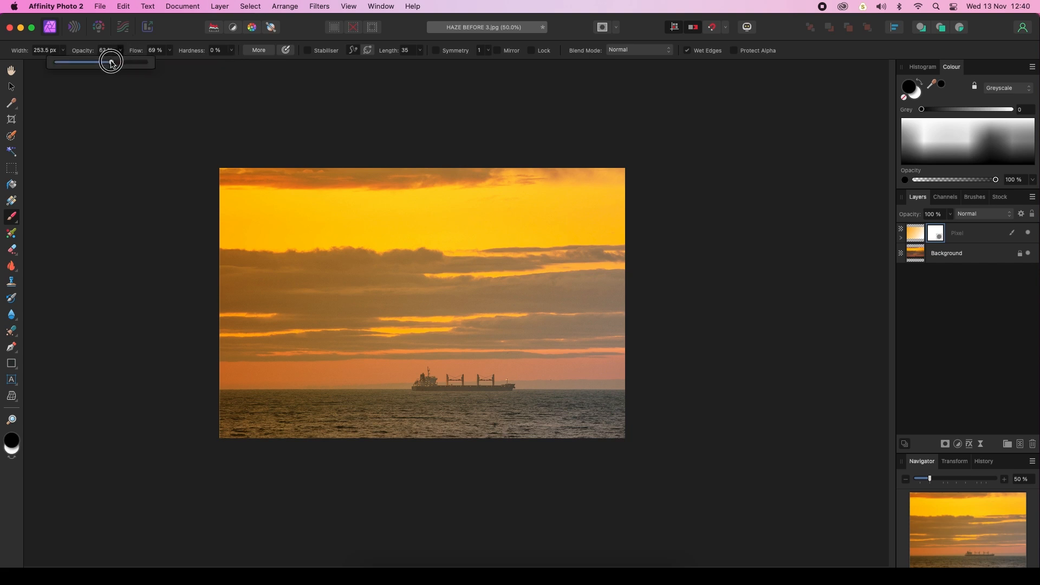
pyautogui.moveTo(110, 62); pyautogui.dragTo(107, 62)
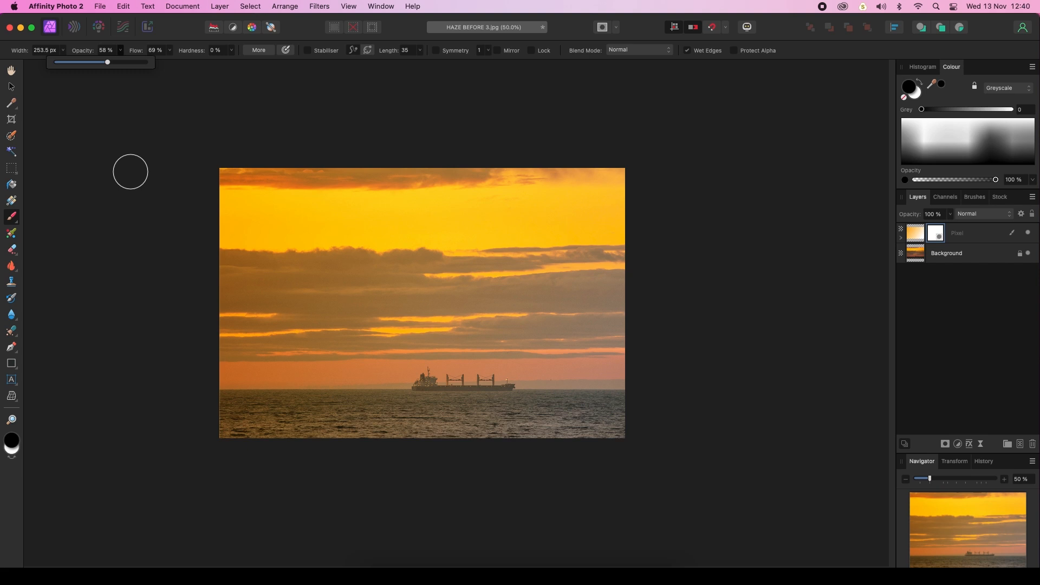
pyautogui.moveTo(263, 423)
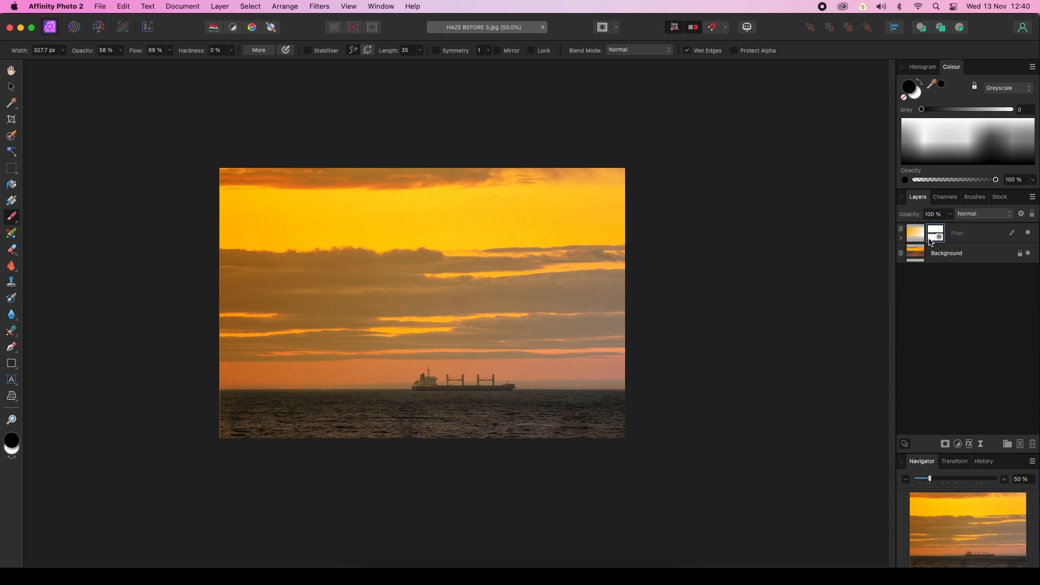
pyautogui.moveTo(643, 402)
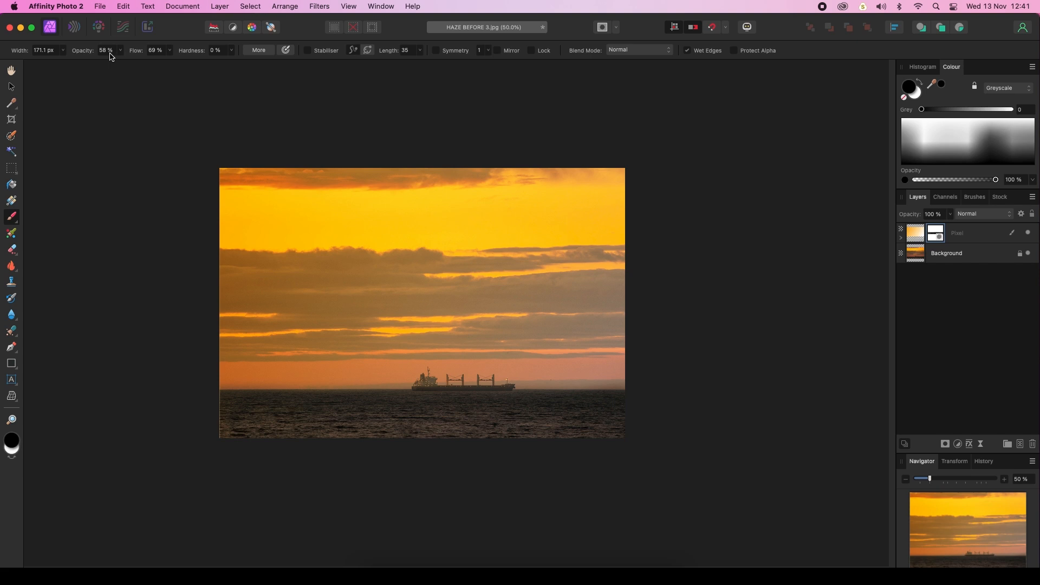
pyautogui.click(100, 6)
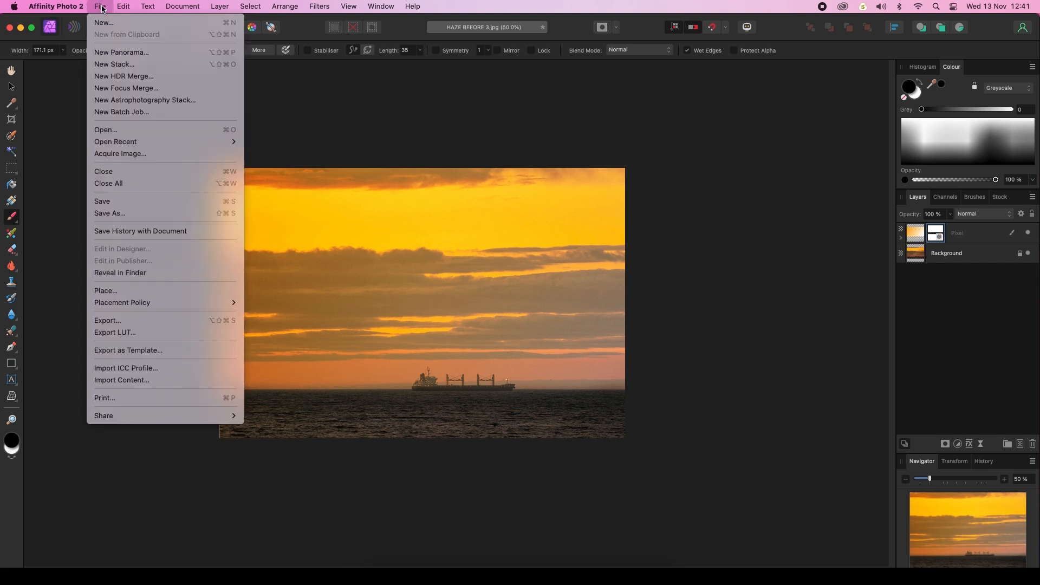
pyautogui.moveTo(123, 141)
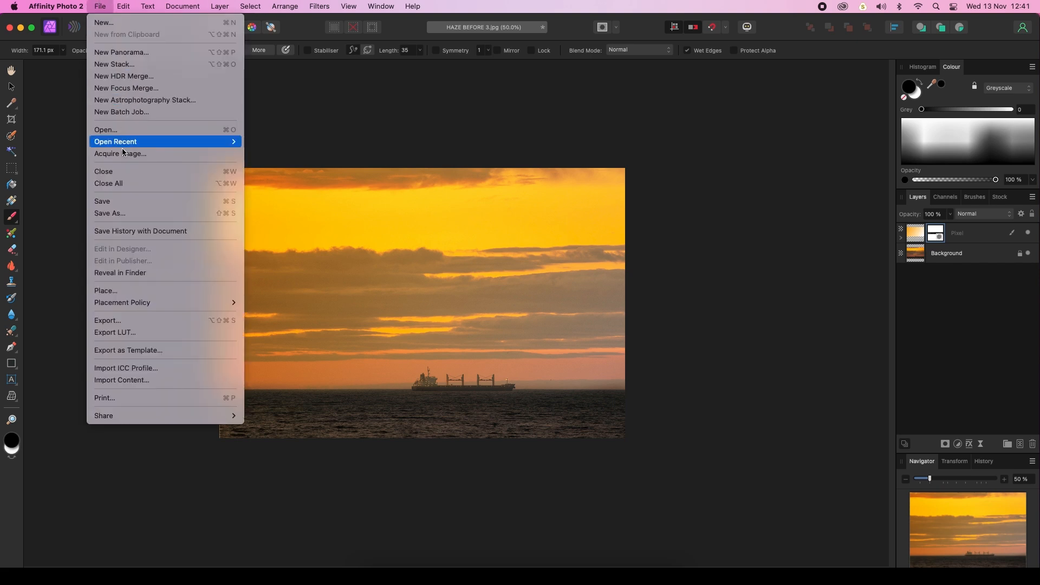
pyautogui.moveTo(111, 320)
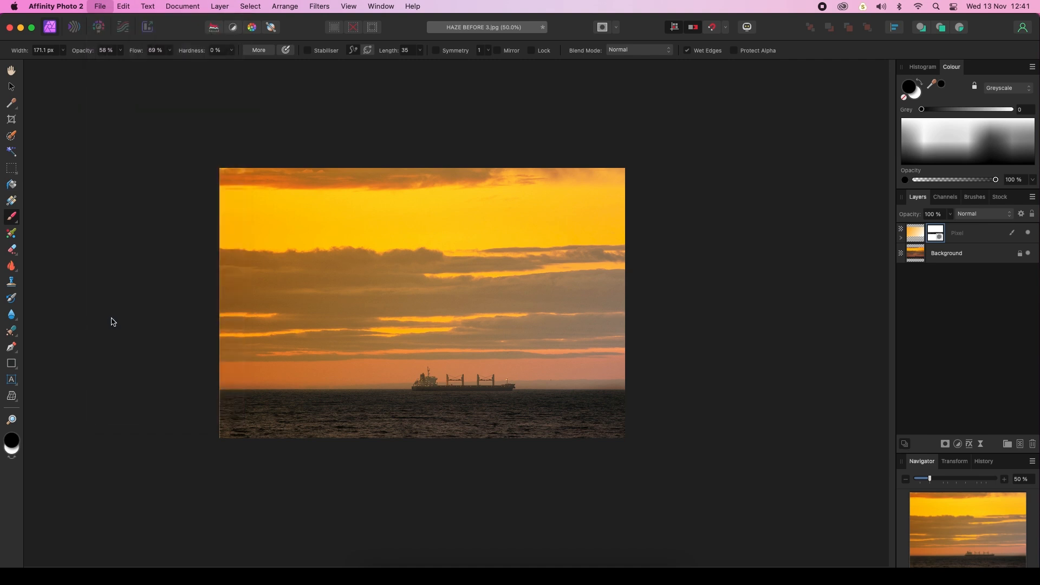
pyautogui.click(98, 6)
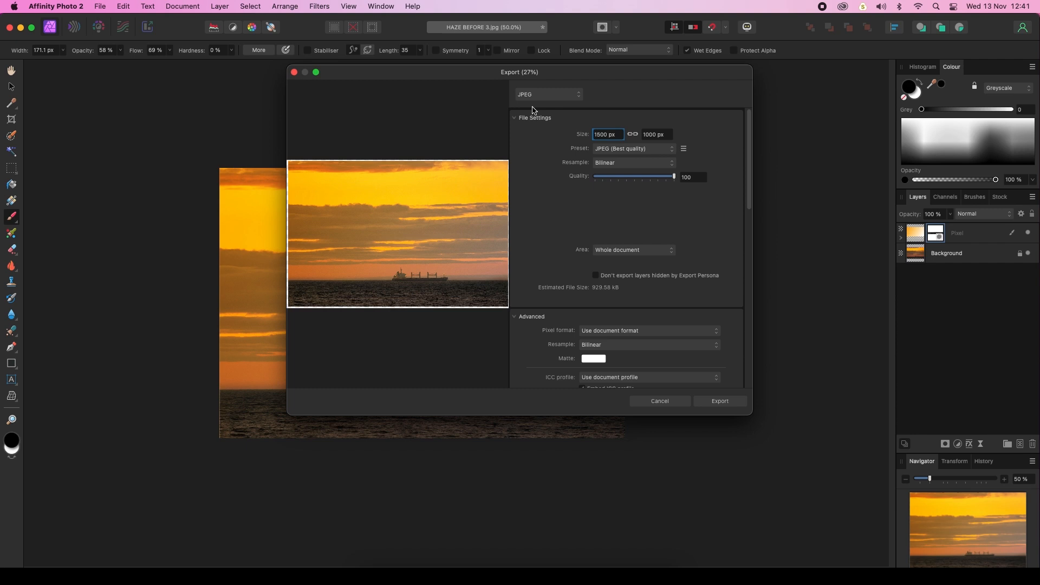
pyautogui.click(547, 95)
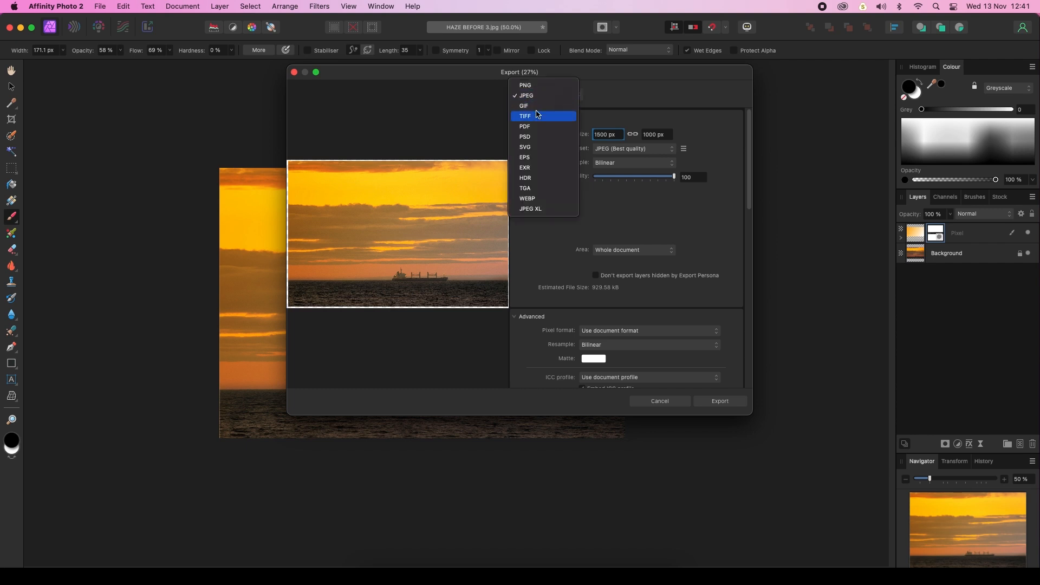
pyautogui.click(547, 94)
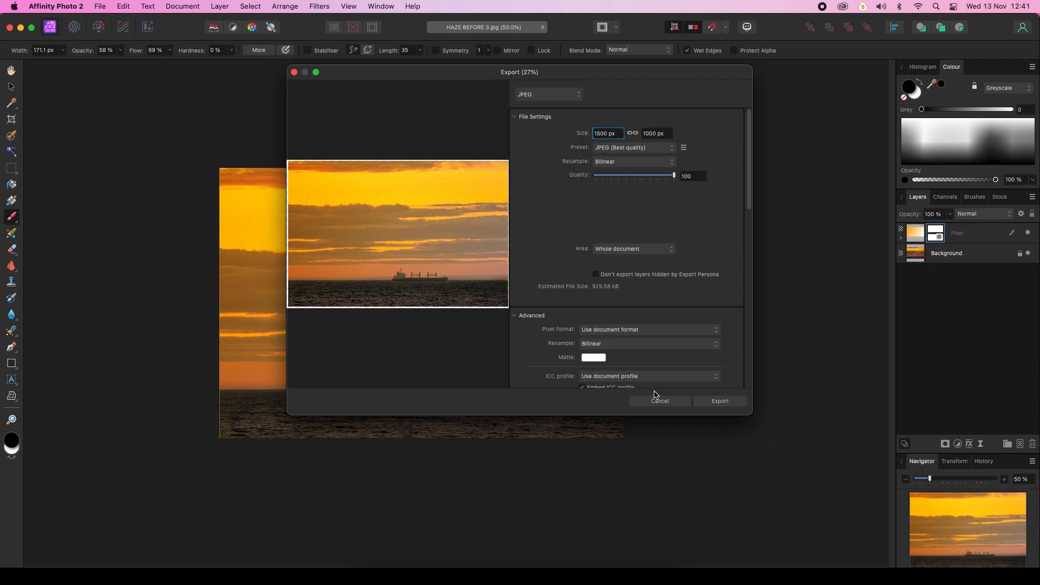
pyautogui.click(659, 401)
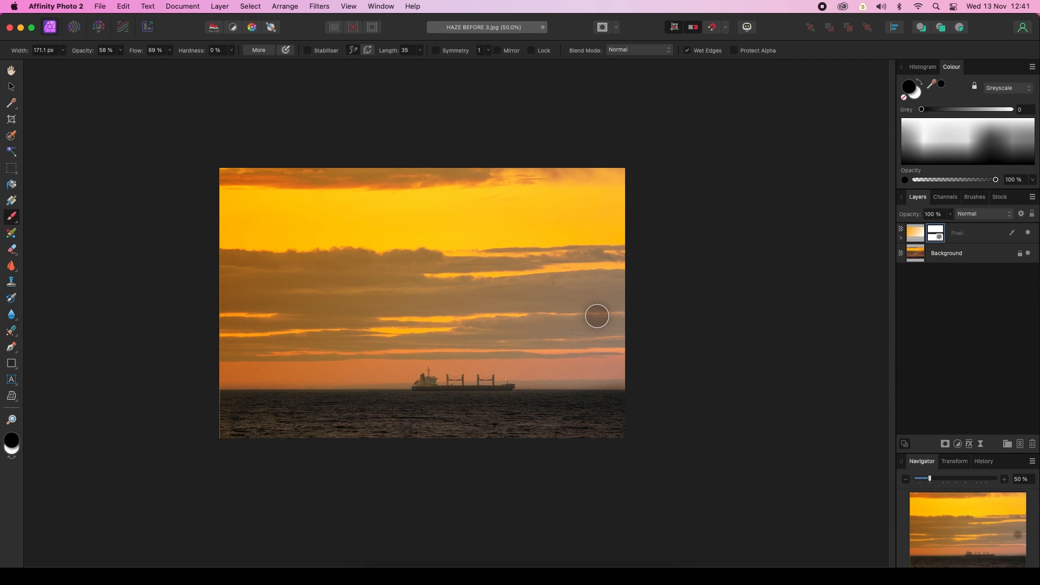